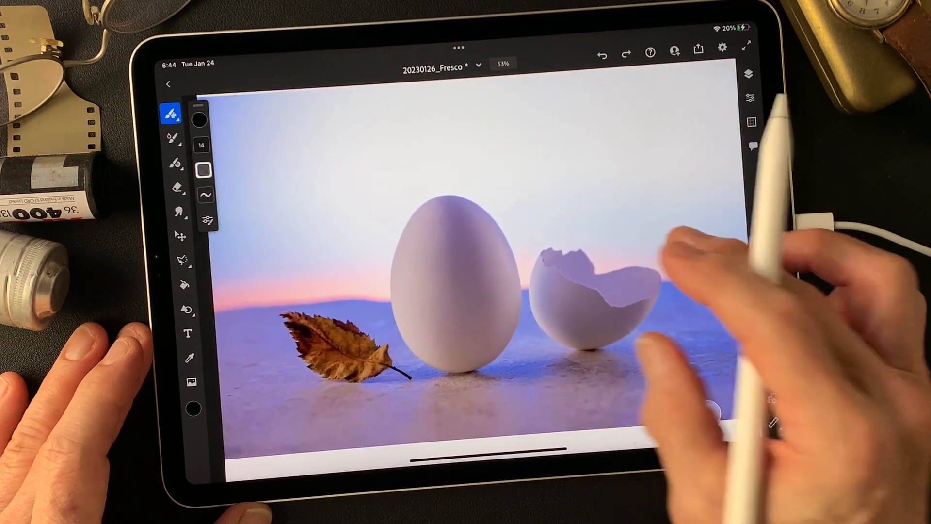
- Show the Layers panel with its three layers beside the photo
click(748, 74)
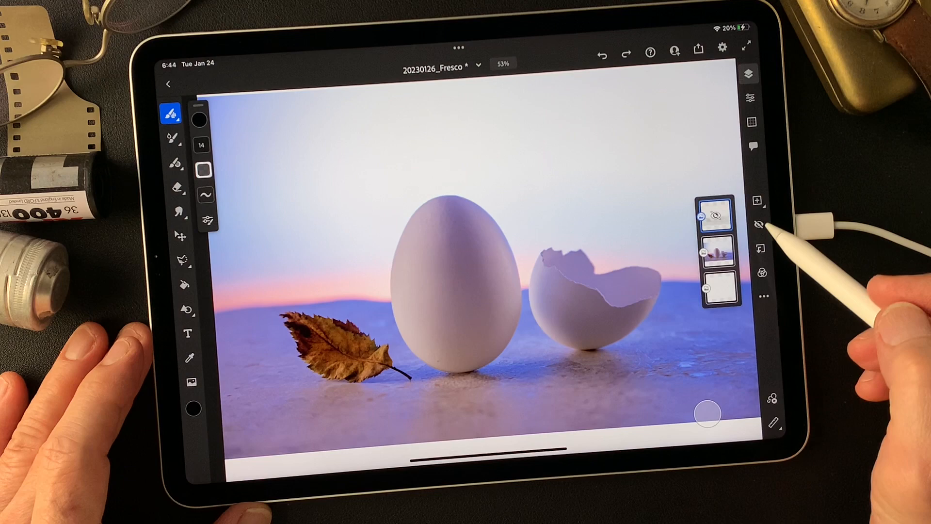
click(716, 216)
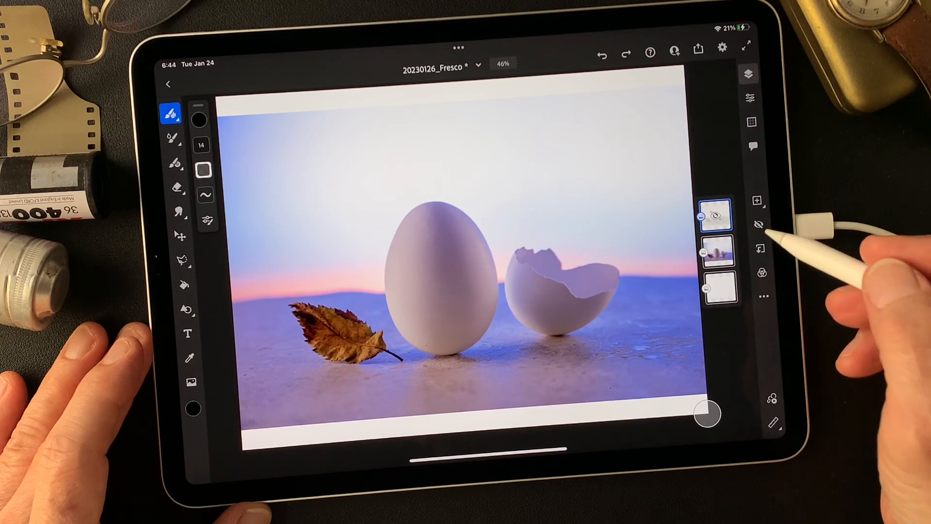
- Try Color burn, Color dodge, Lighter color, Overlay and Vivid light on the top sketch layer
click(715, 216)
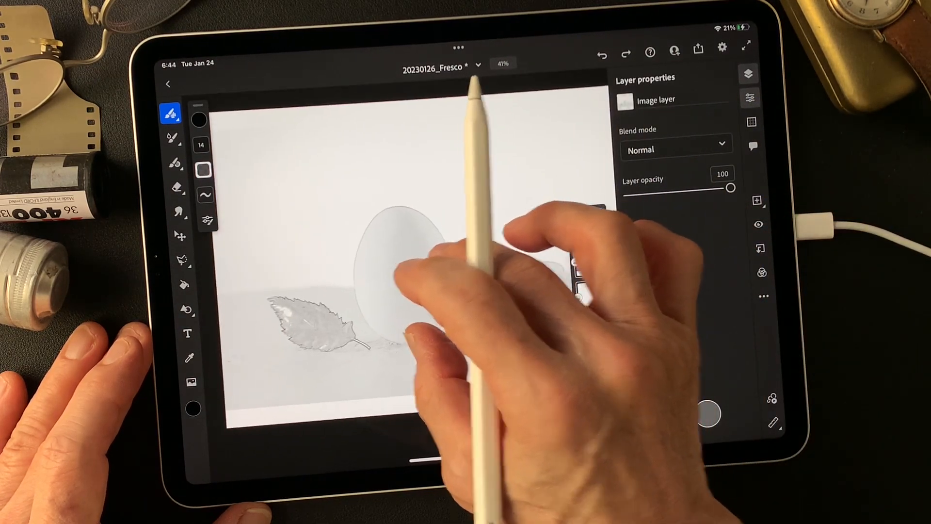
click(675, 149)
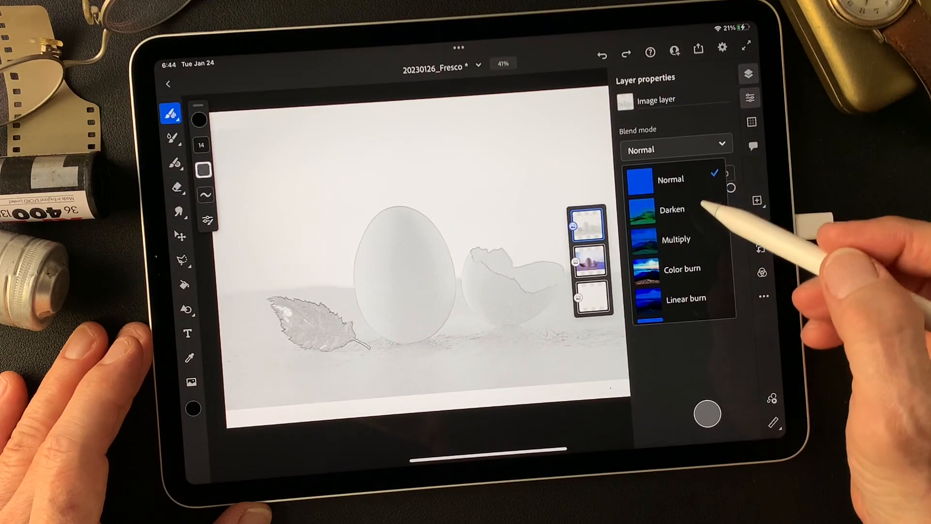
click(671, 210)
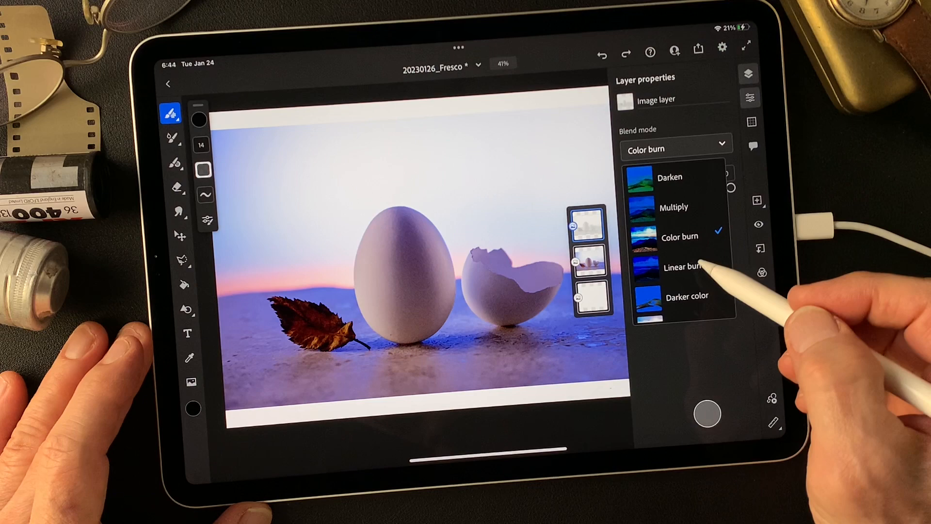
click(686, 271)
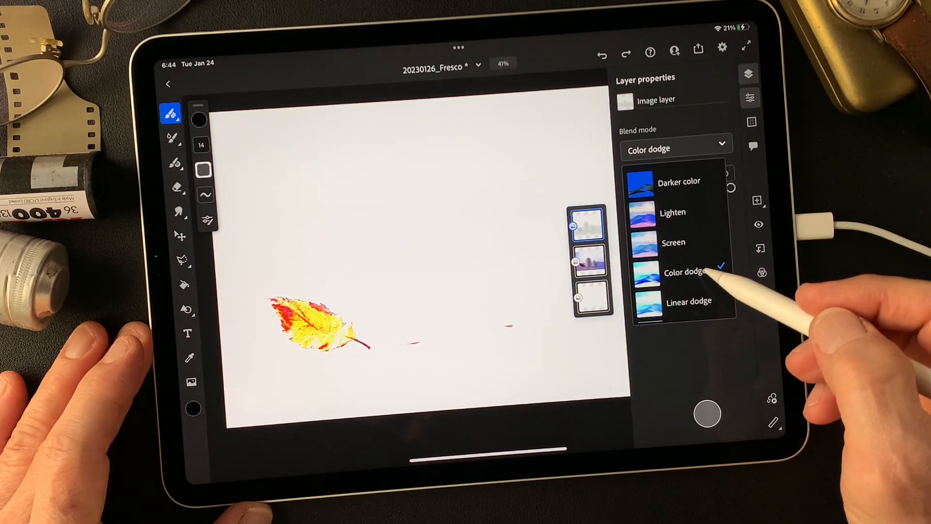
click(684, 247)
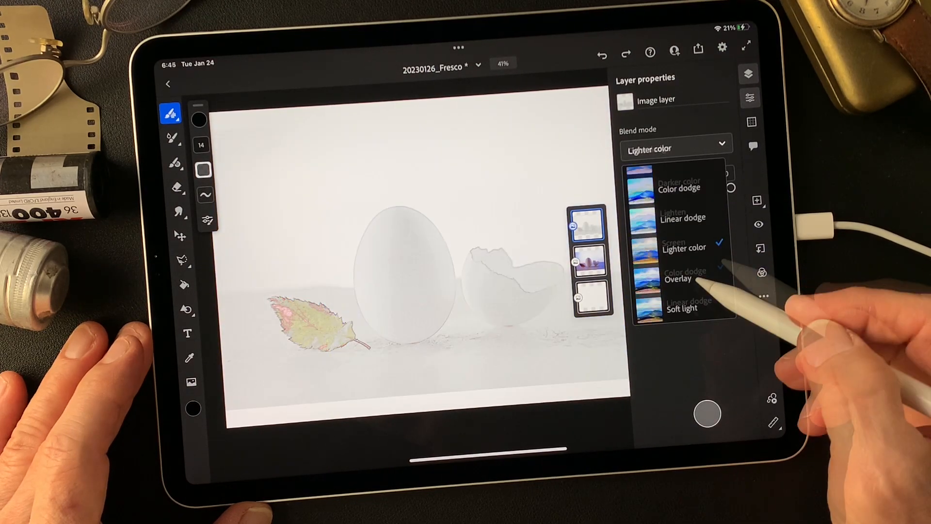
click(678, 280)
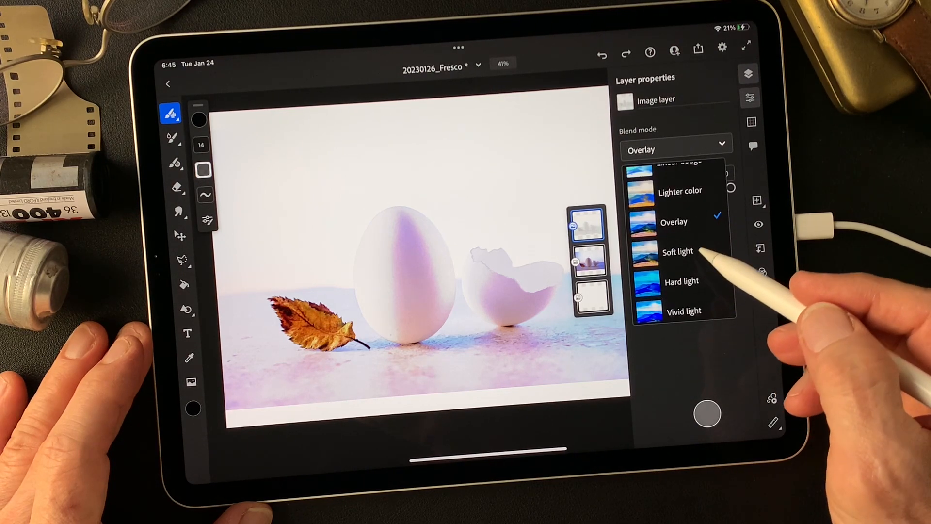
click(678, 251)
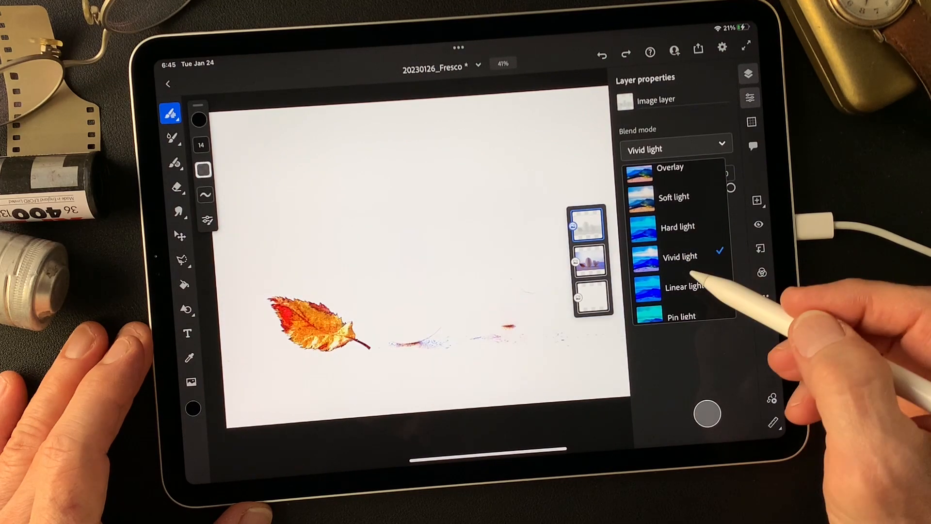
mouse_move(701, 255)
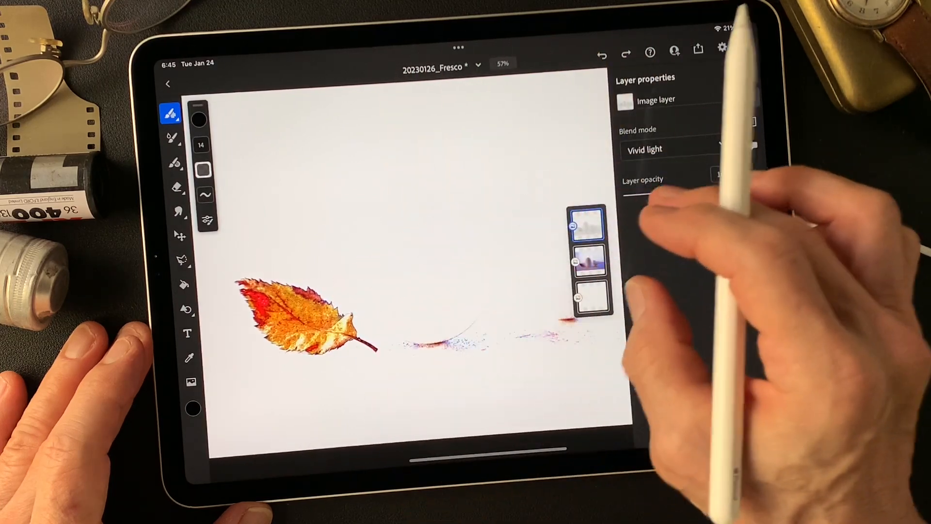
- Compare Luminosity, then settle the sketch layer's blend mode on Vivid light
click(676, 149)
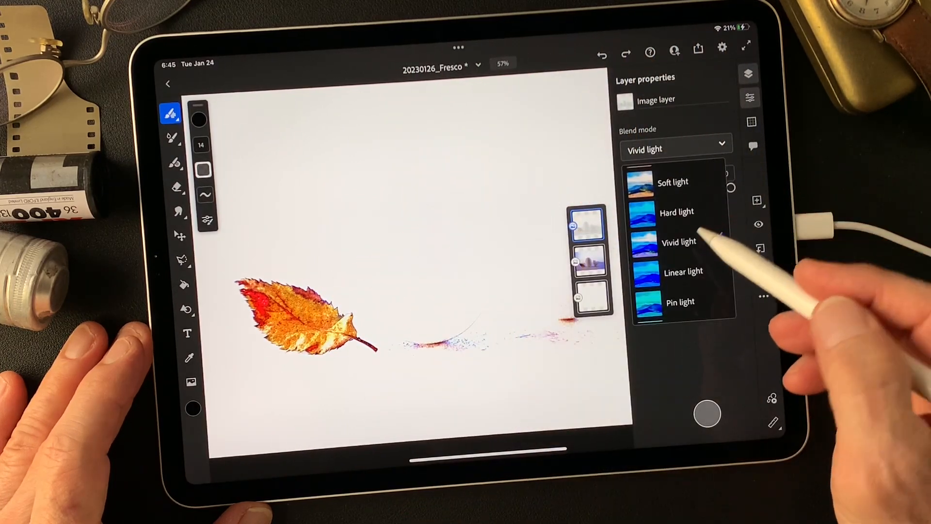
click(683, 272)
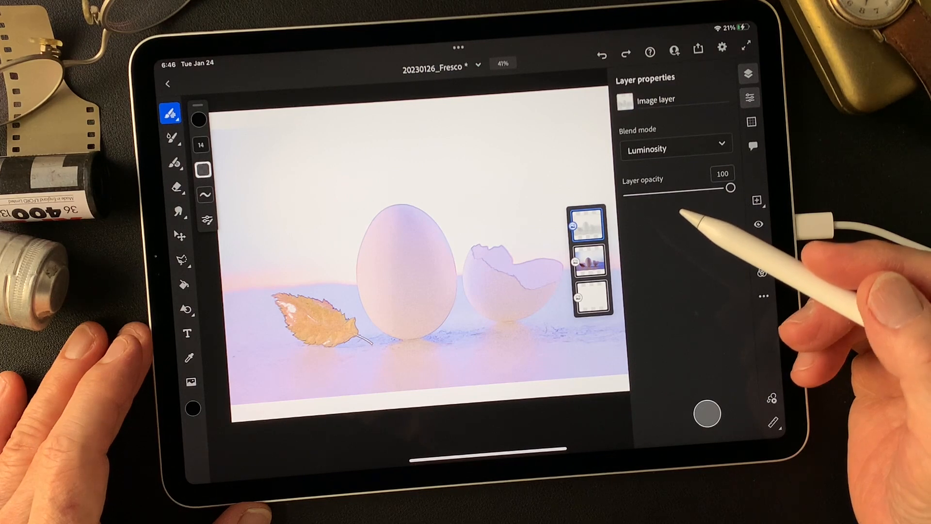
click(675, 150)
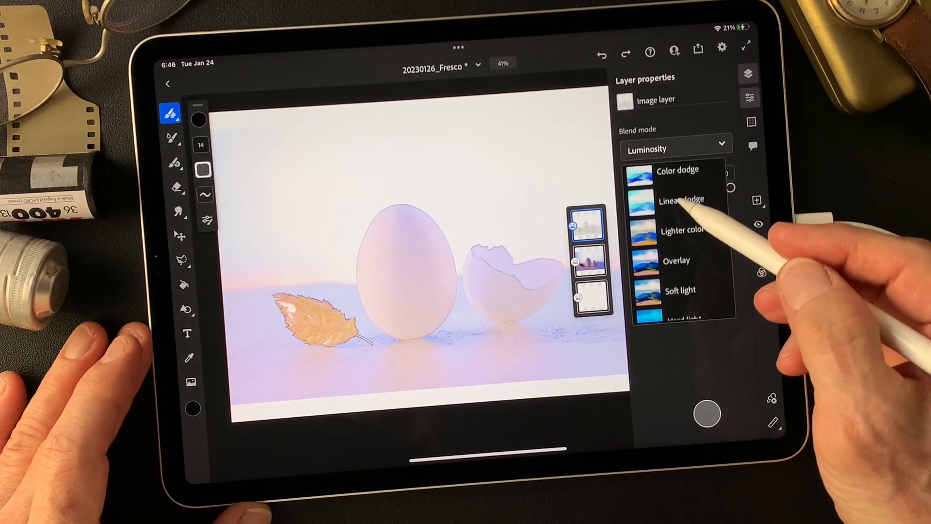
click(678, 244)
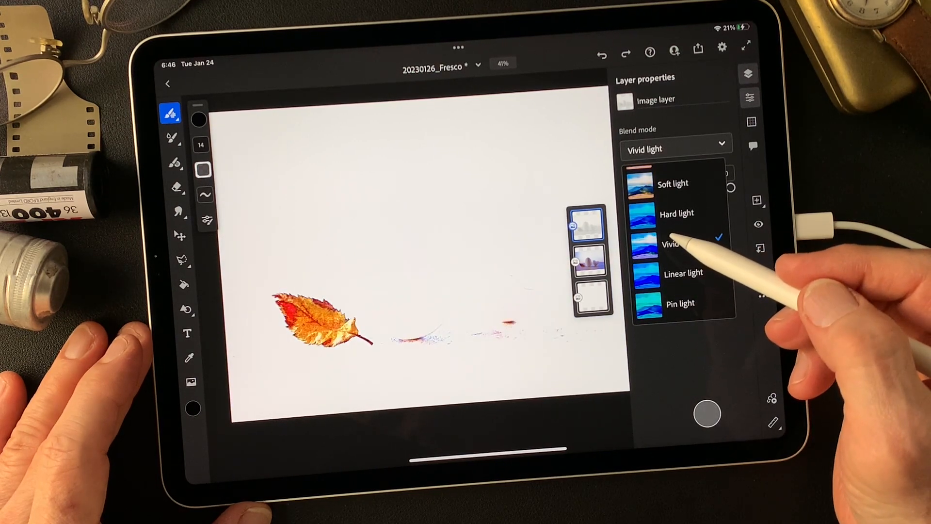
mouse_move(642, 213)
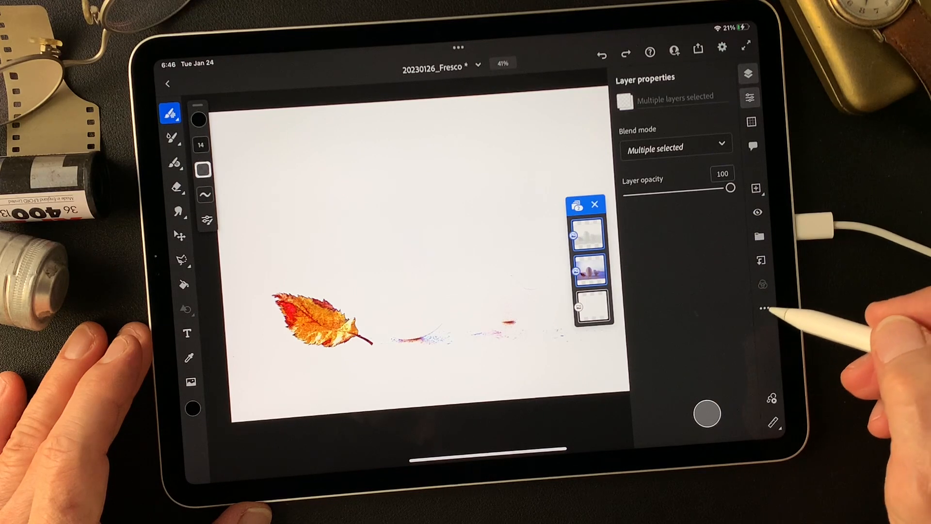
- Duplicate the selected layers into a combined VI-effect top layer and hide it
click(764, 309)
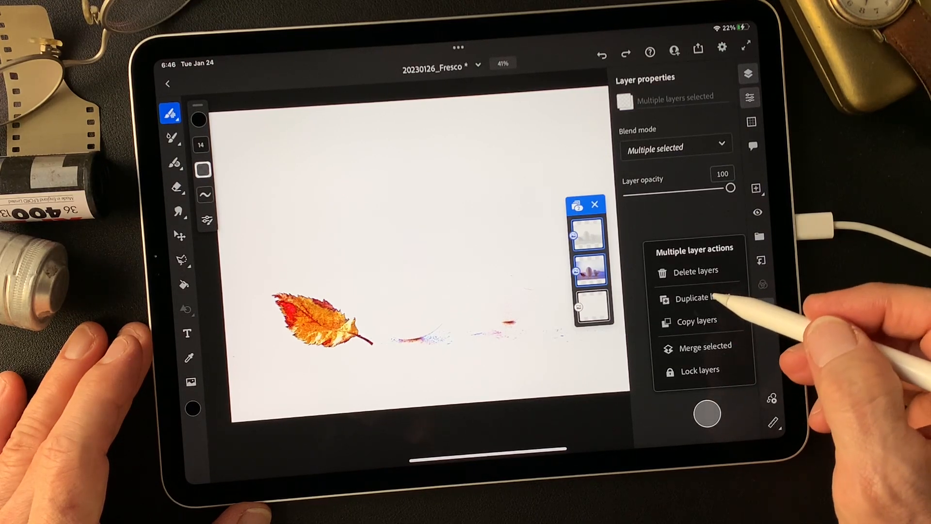
click(696, 298)
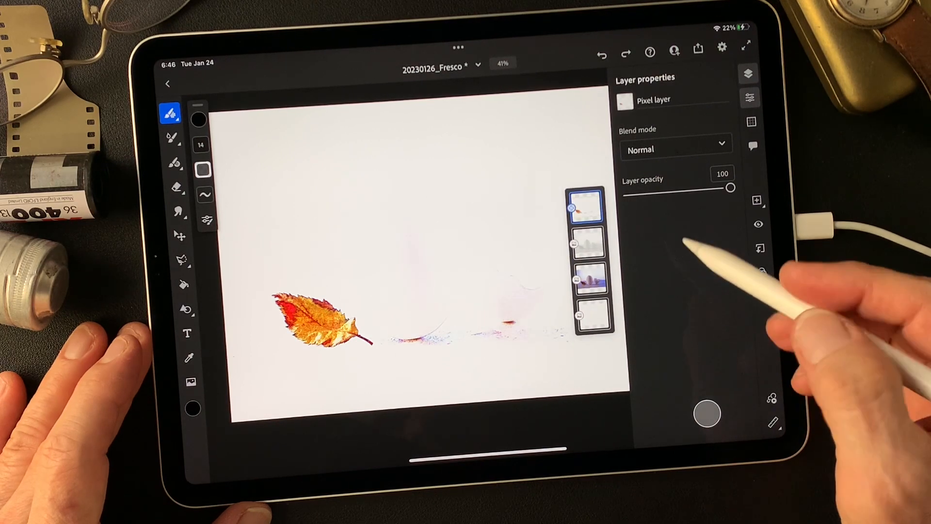
click(584, 205)
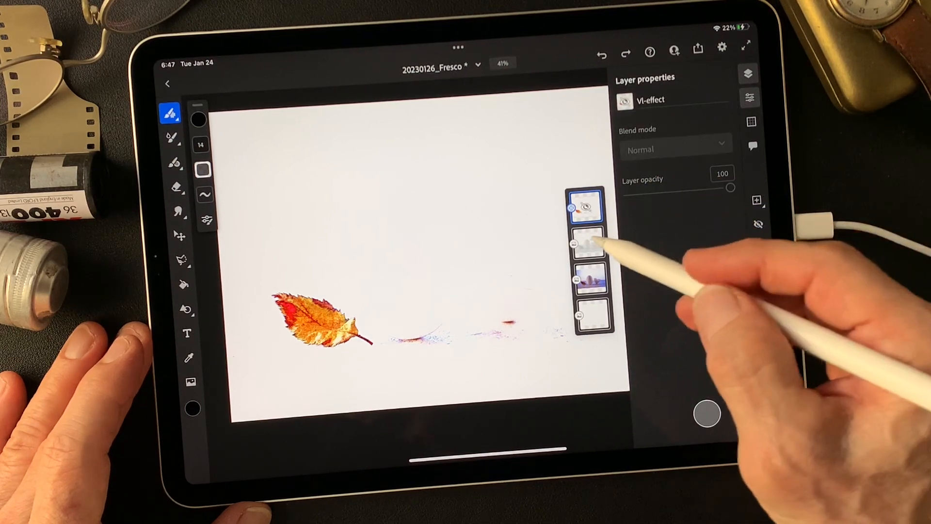
- Set the Pencil Drawing layer to Luminosity blending and select layers for duplication
click(587, 243)
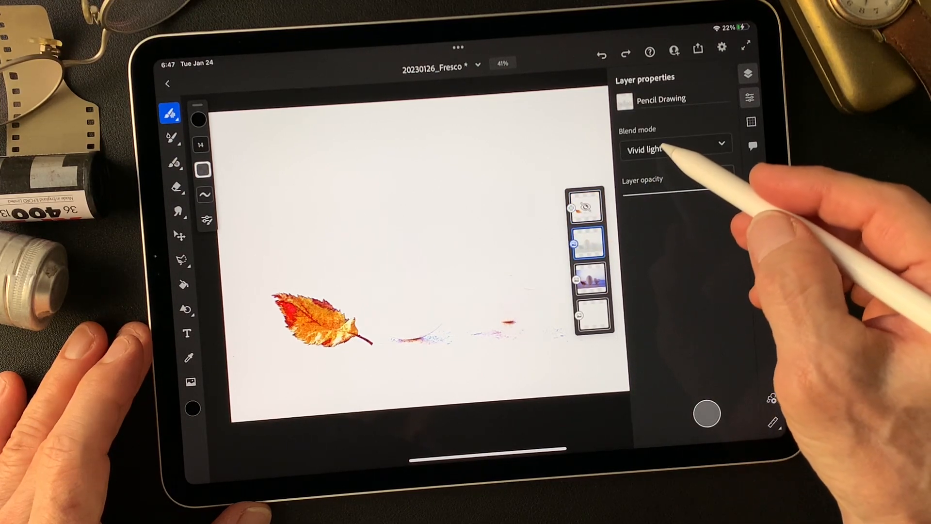
click(676, 149)
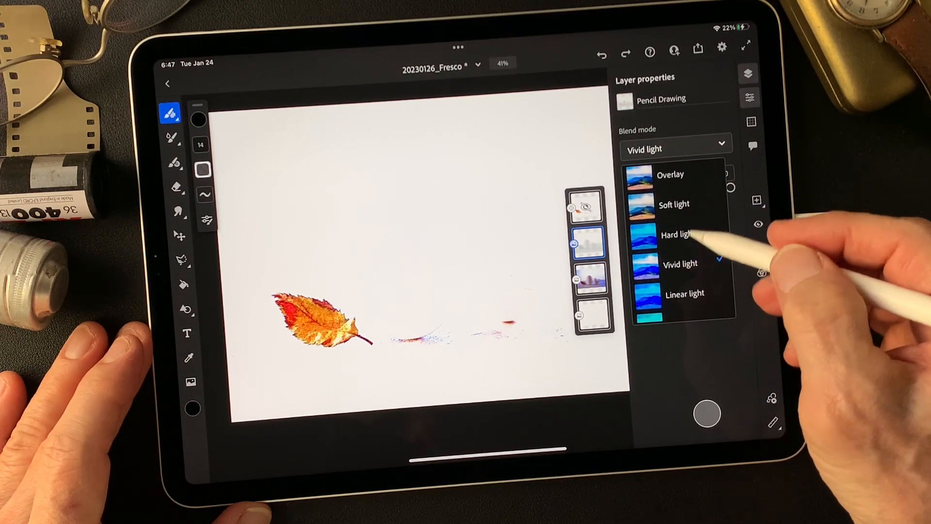
click(674, 204)
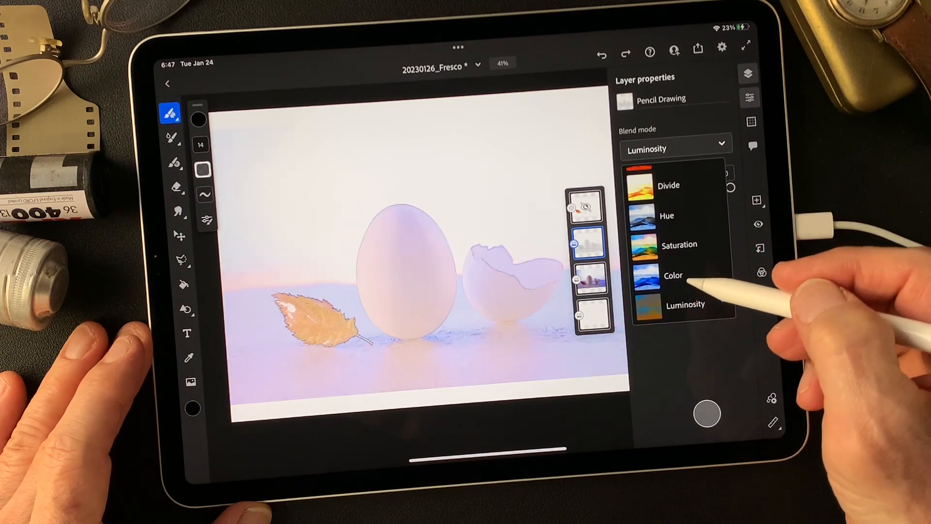
click(685, 304)
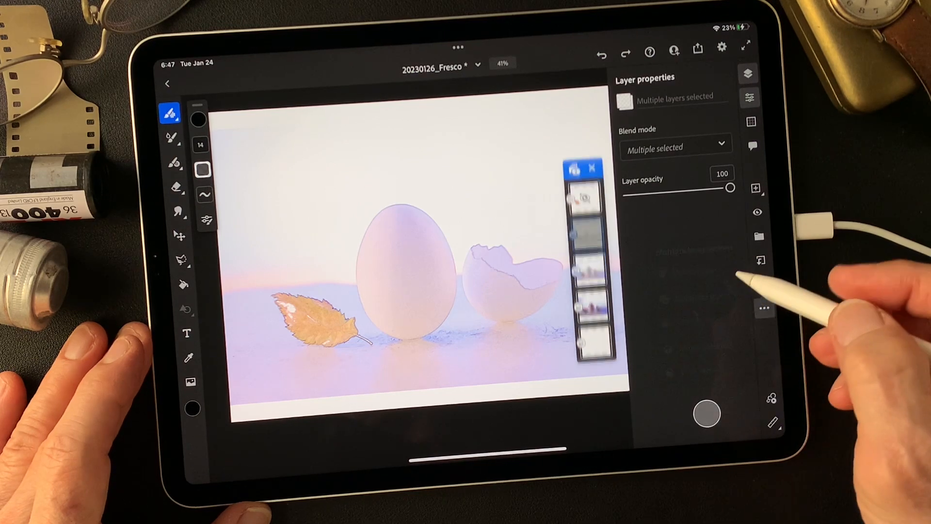
- Duplicate the selected layers and set the copied layer to Multiply blending
click(763, 307)
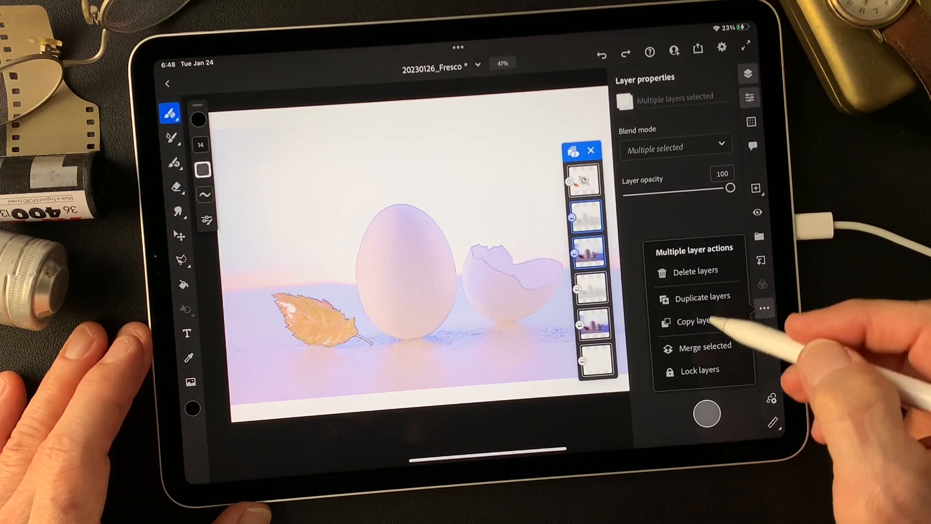
click(583, 226)
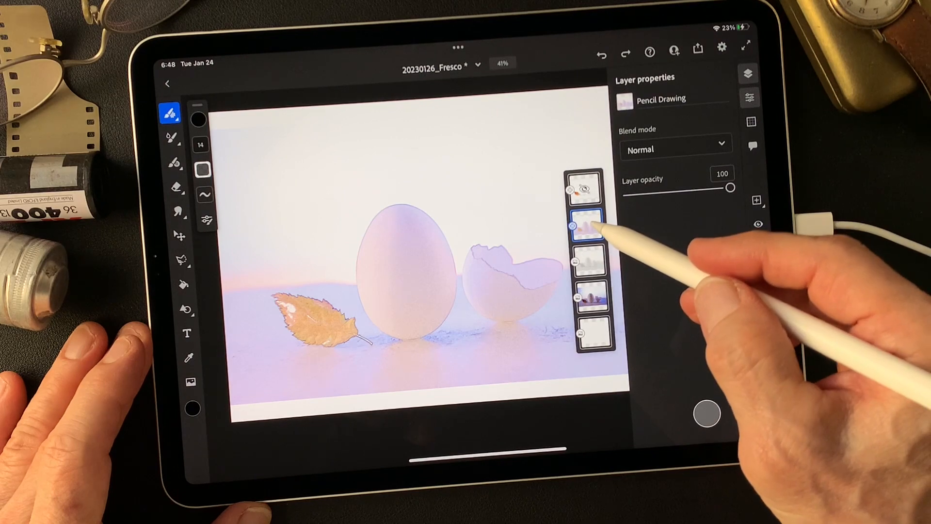
click(661, 99)
text(L-effect)
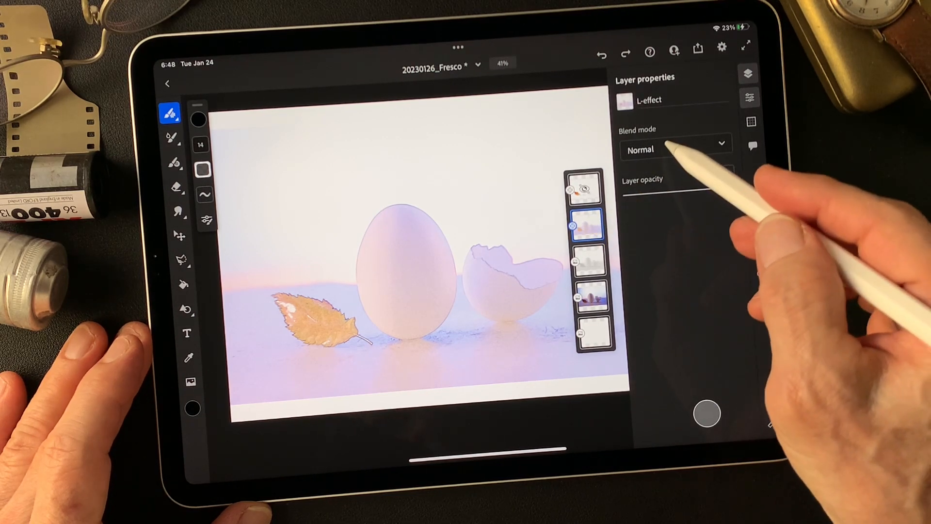
click(676, 150)
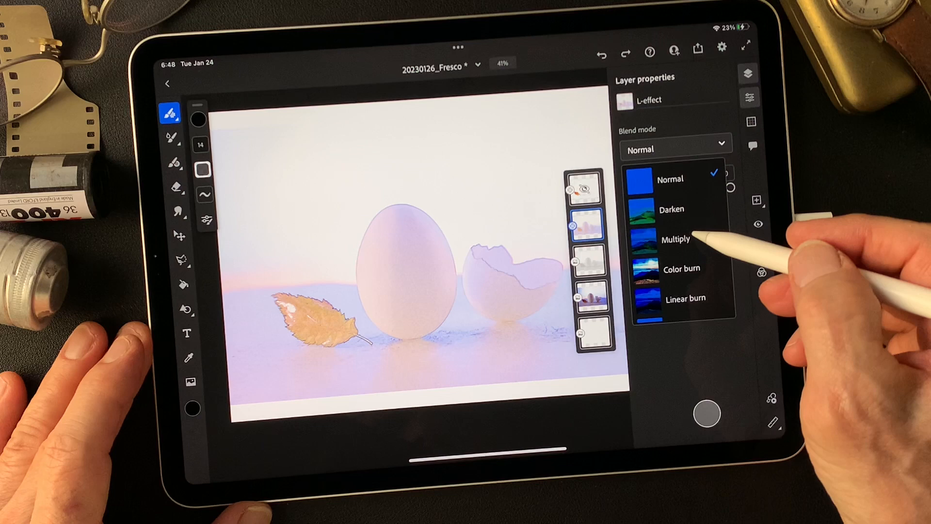
click(677, 239)
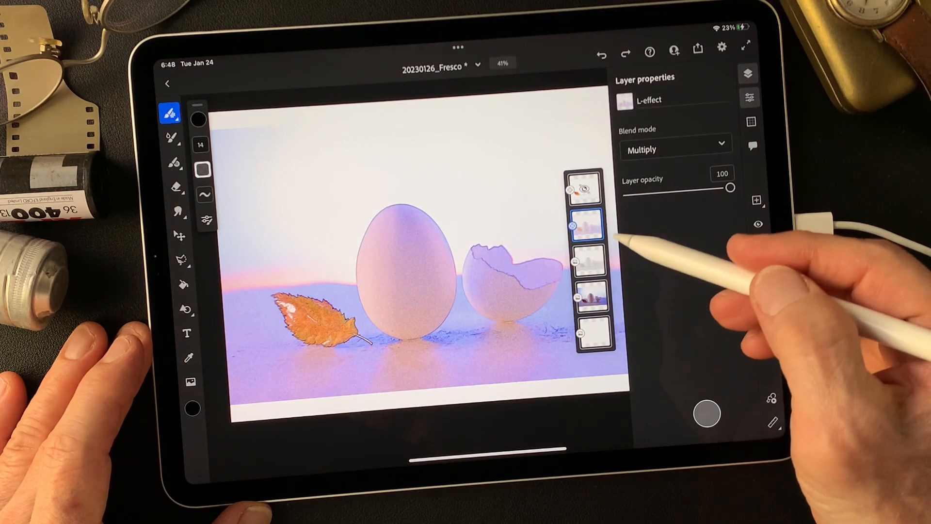
click(585, 224)
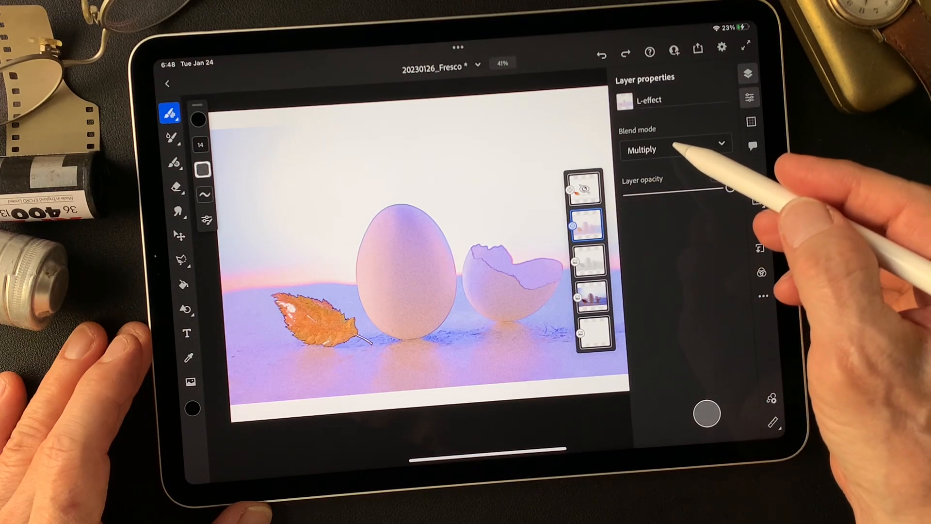
- Try Color burn, Linear burn and Multiply on the L-effect layer, keeping Linear burn
click(675, 148)
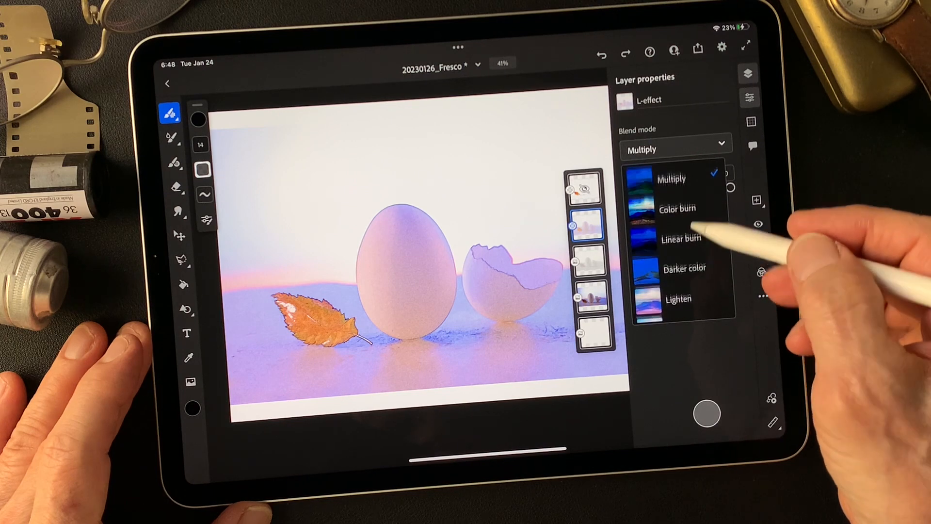
scroll(down, 3)
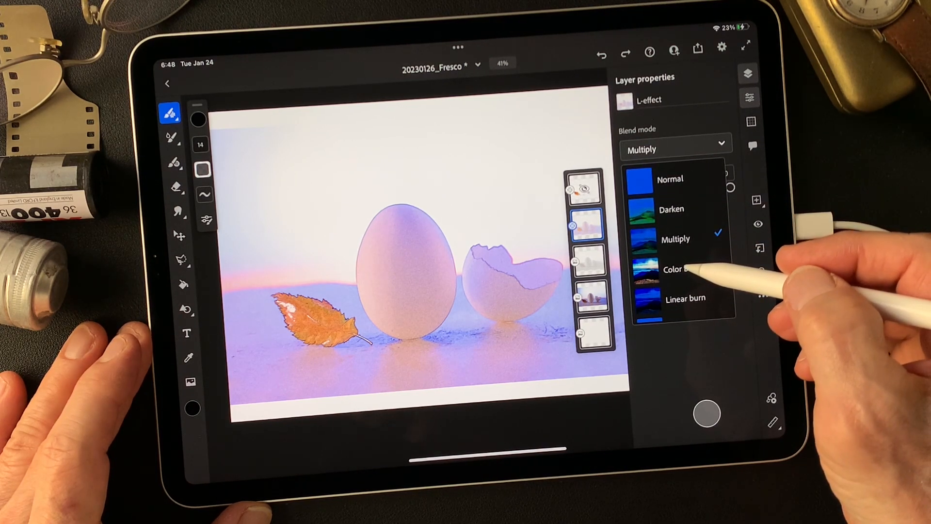
click(681, 268)
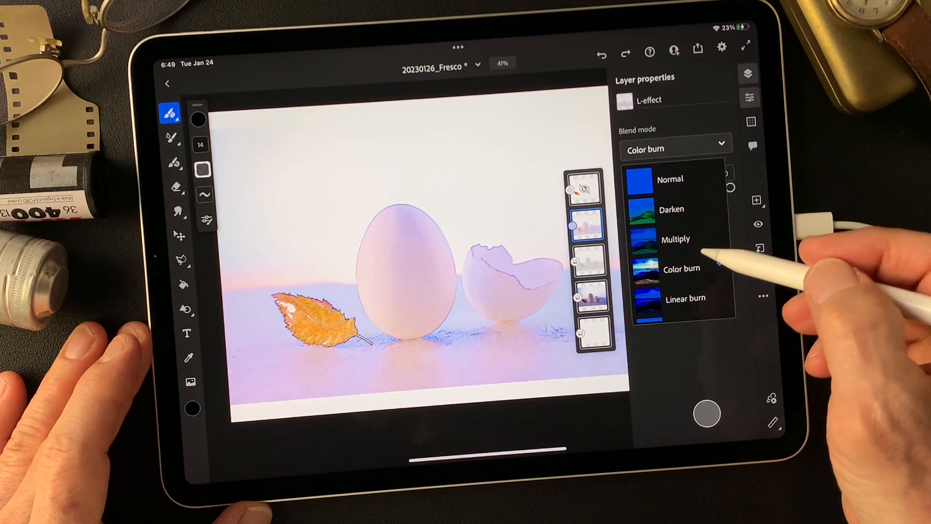
click(682, 269)
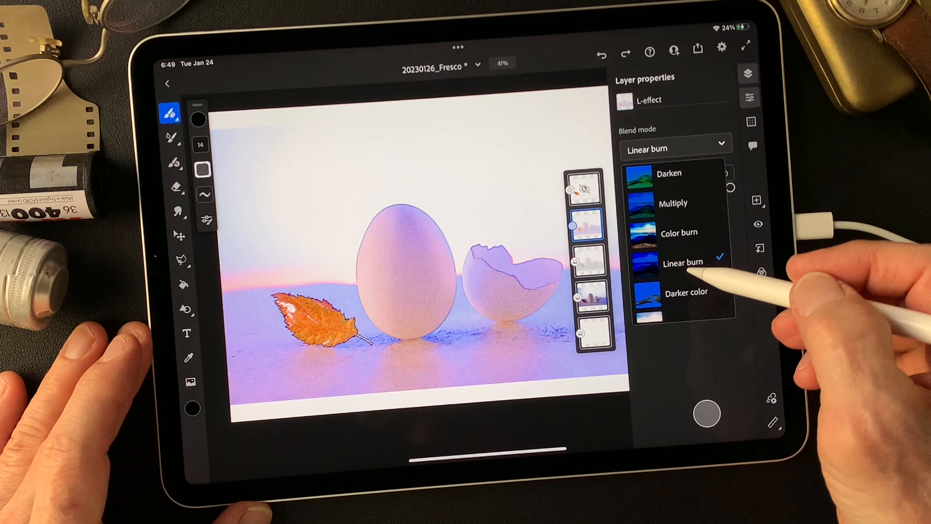
click(673, 203)
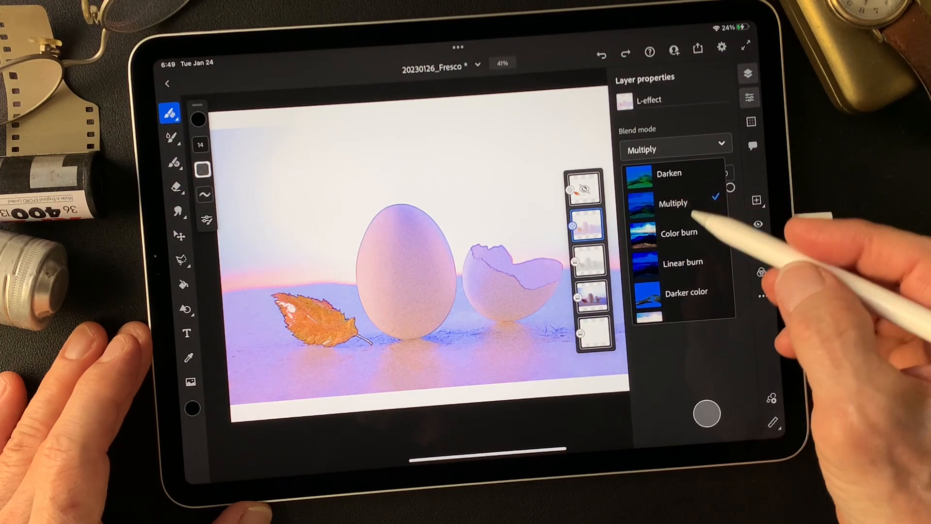
click(682, 263)
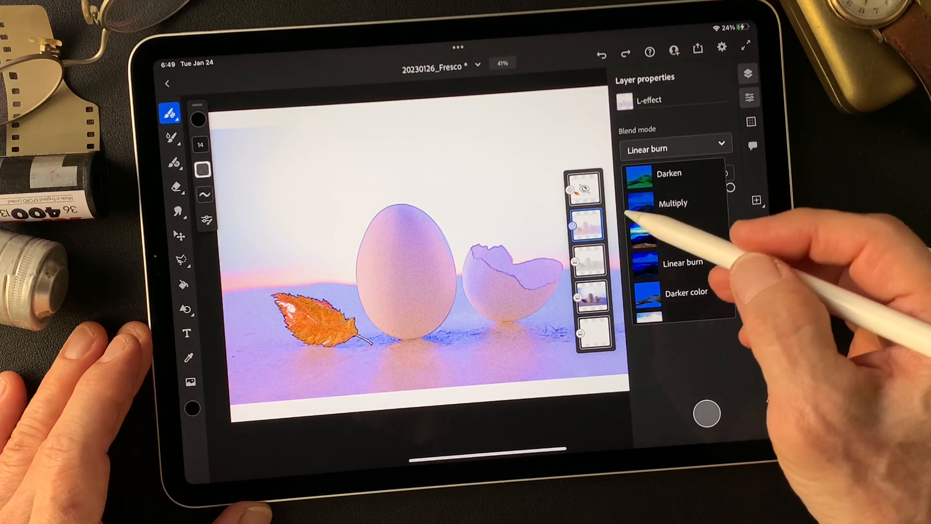
click(682, 263)
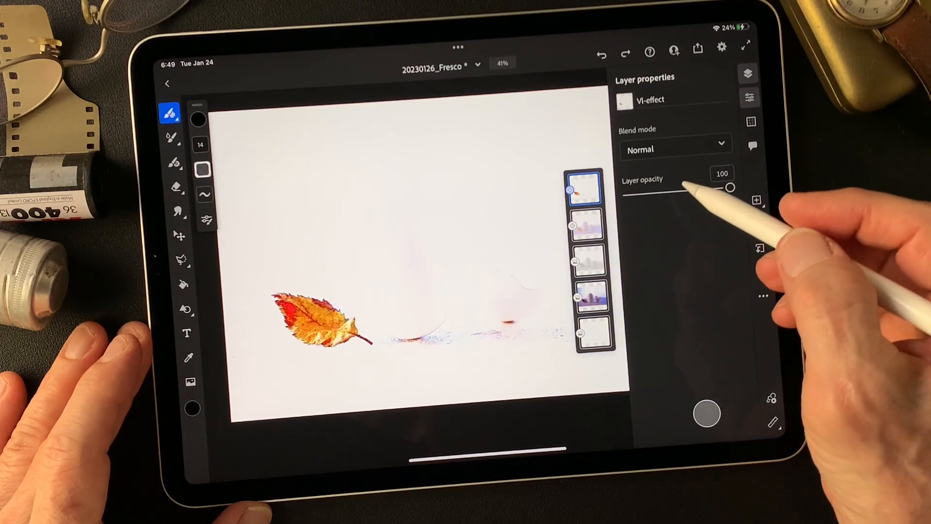
- Switch the Vl-effect layer from Normal to Darken, then Multiply, and select Pencil Drawing
click(675, 149)
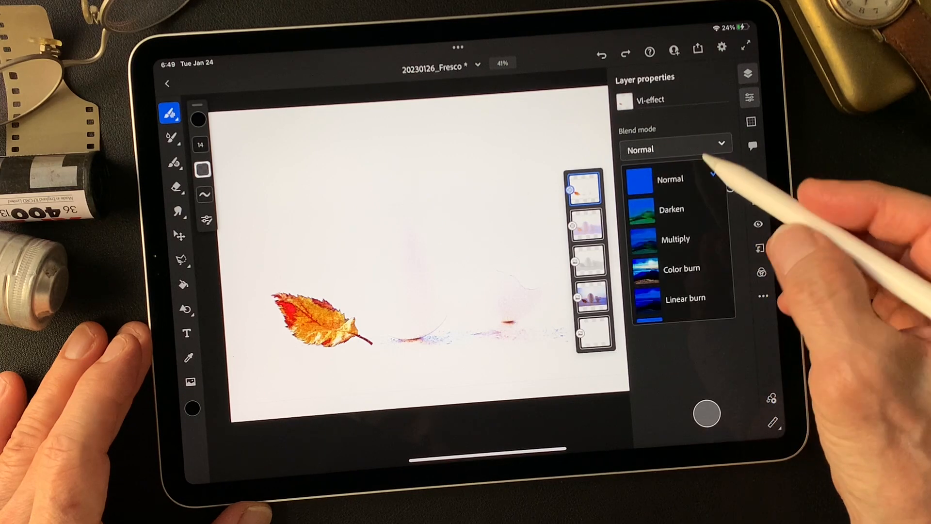
click(672, 210)
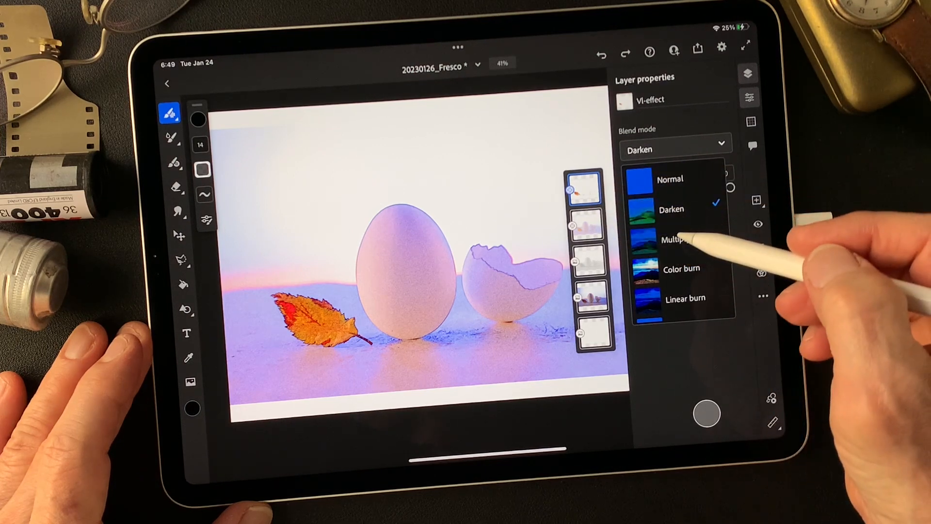
click(676, 238)
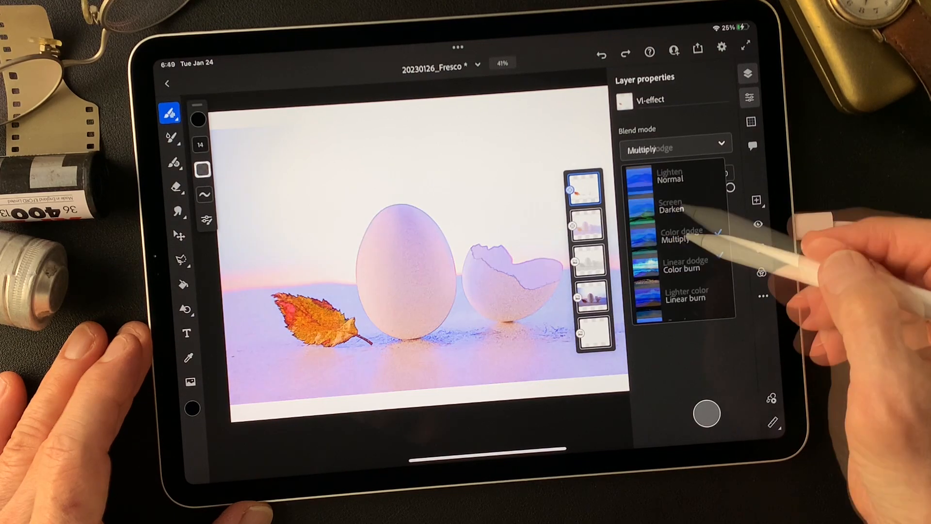
click(670, 183)
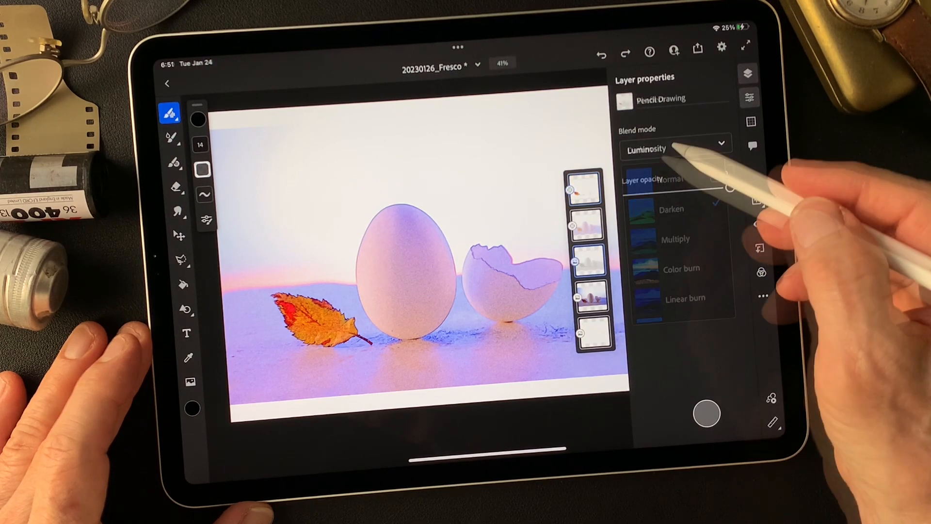
click(674, 149)
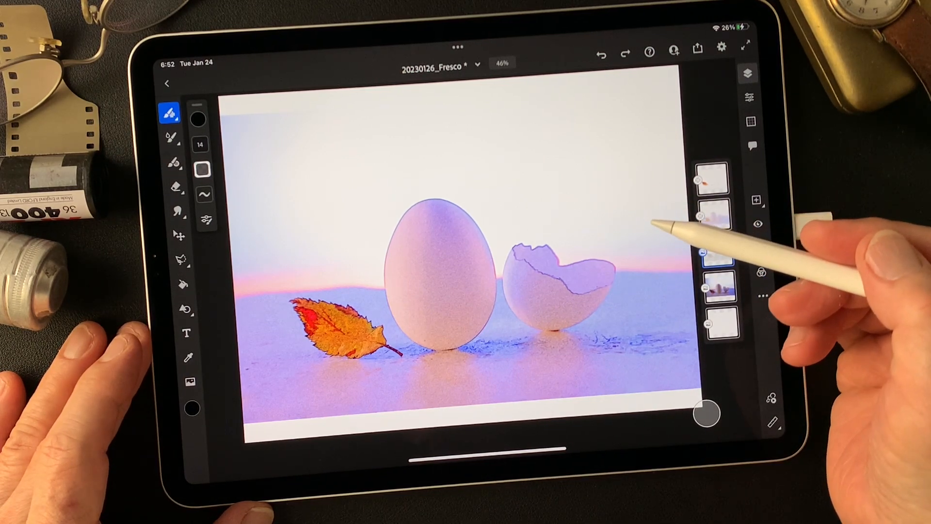
- Group the Vl-effect and L-effect layers into a (Vl+L)-effect group and expand it
click(718, 252)
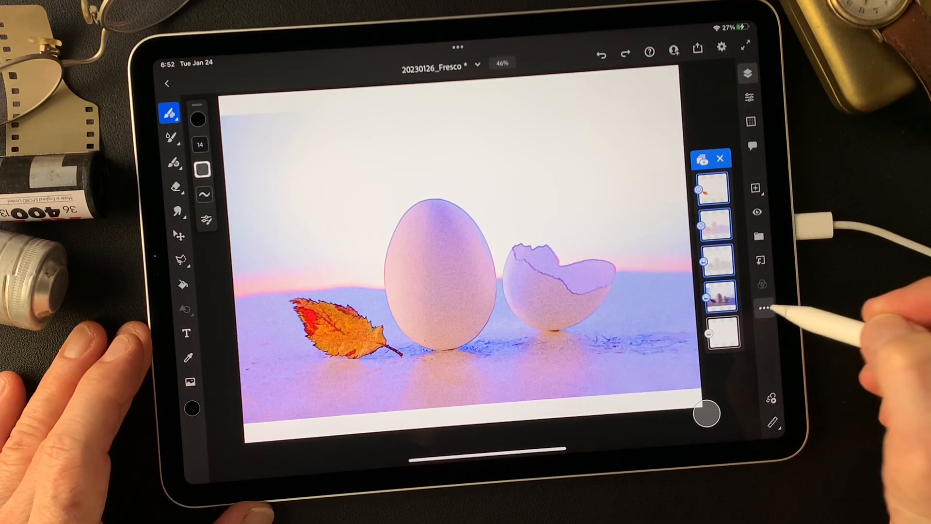
click(763, 308)
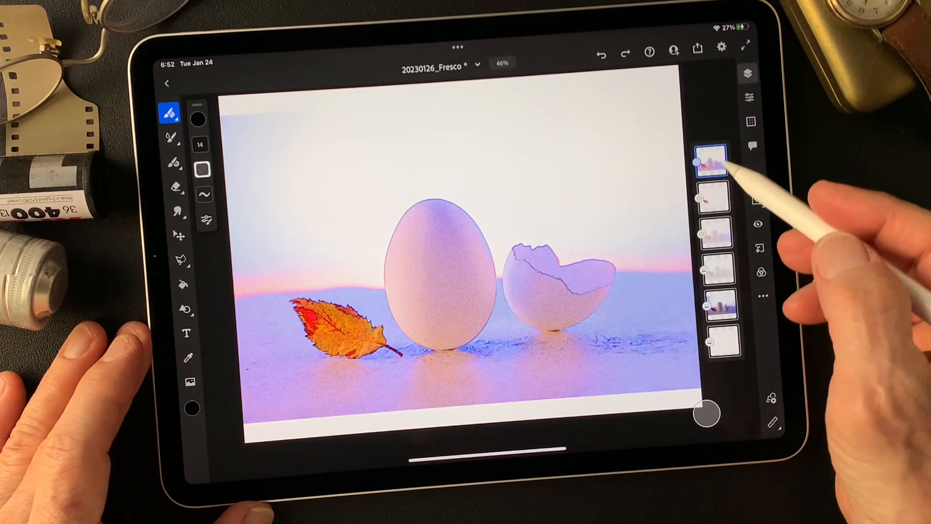
click(710, 161)
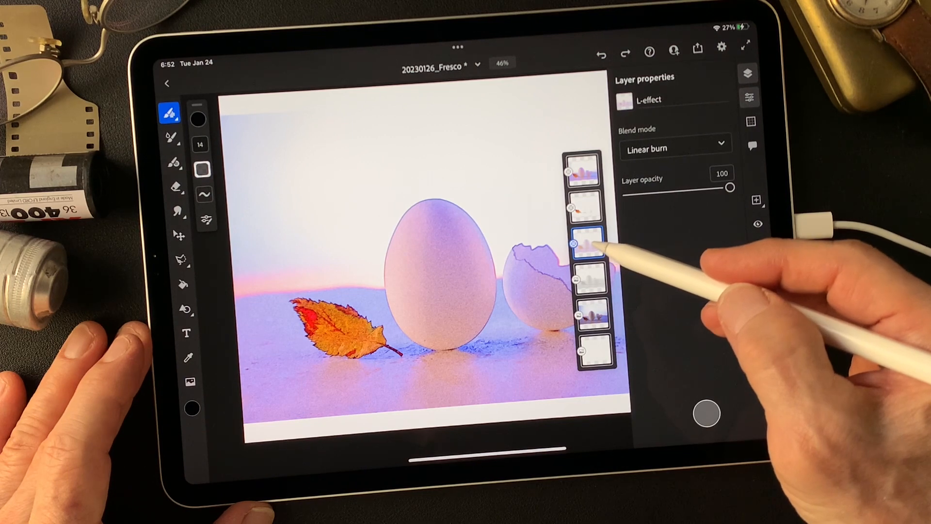
click(582, 165)
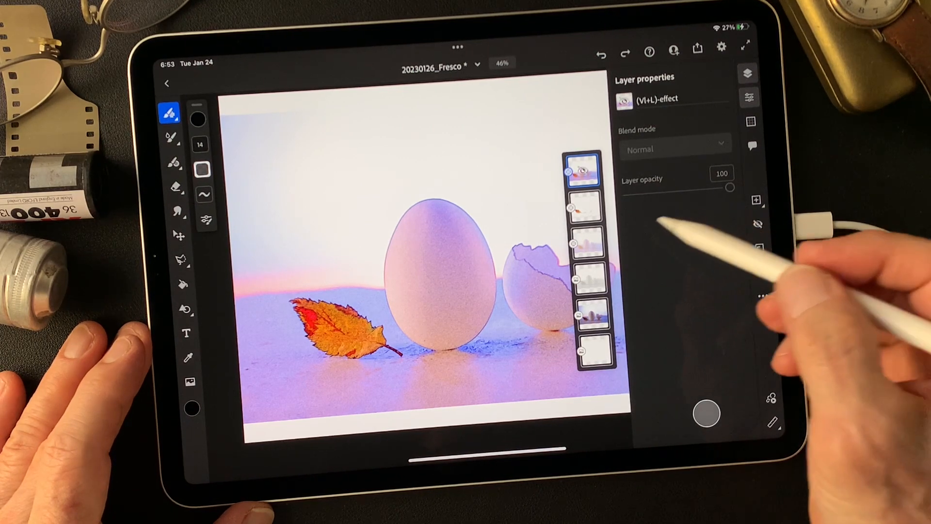
- Hide the L-effect, Pencil Drawing and remaining effect layers to reveal the original photo
click(585, 206)
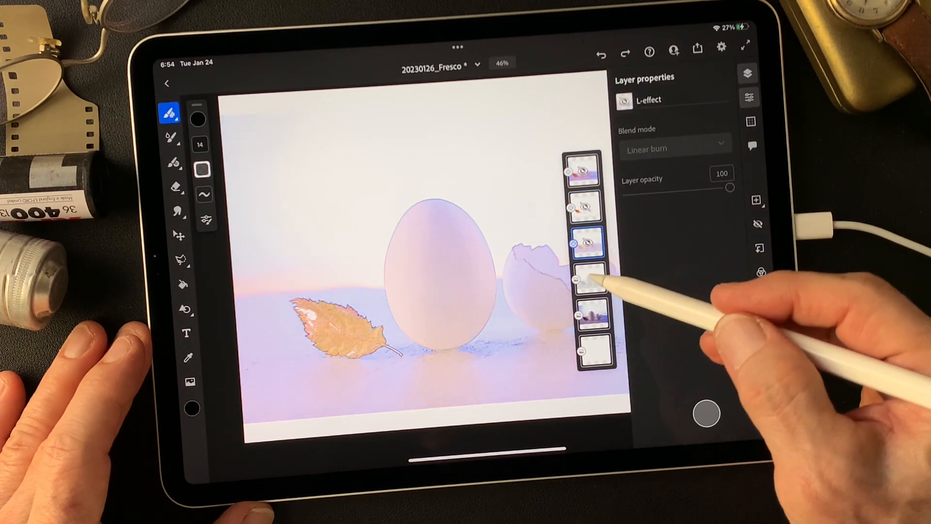
click(588, 278)
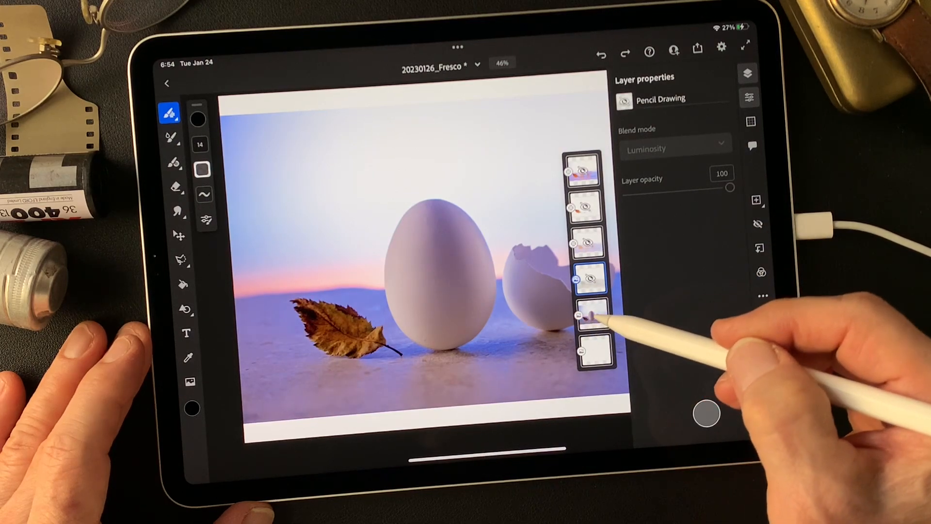
click(589, 315)
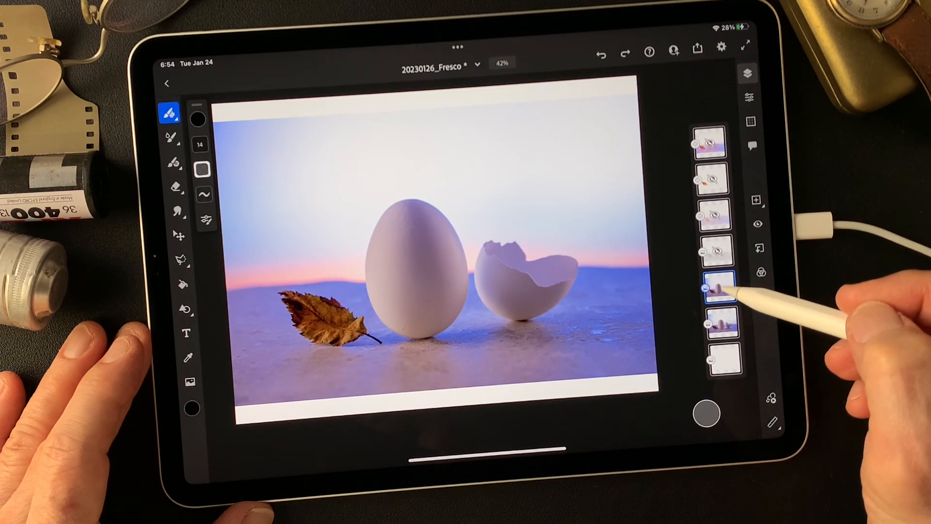
- Try Color burn and Linear burn on the Original photo layer, keeping Color burn
click(719, 287)
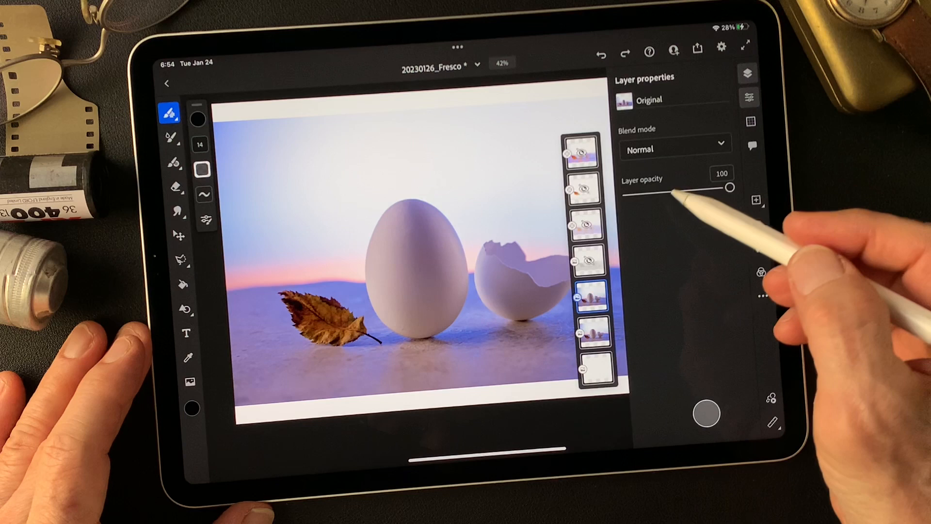
click(676, 148)
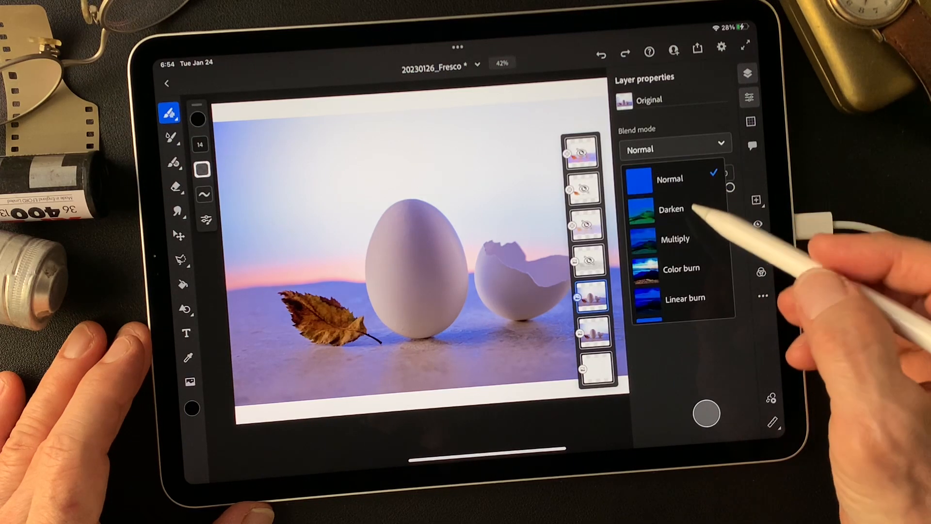
click(681, 268)
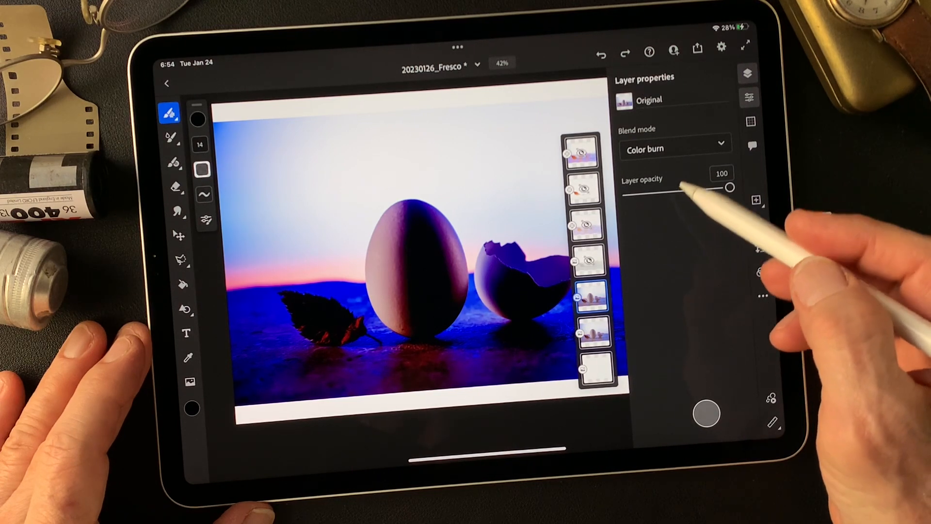
click(675, 149)
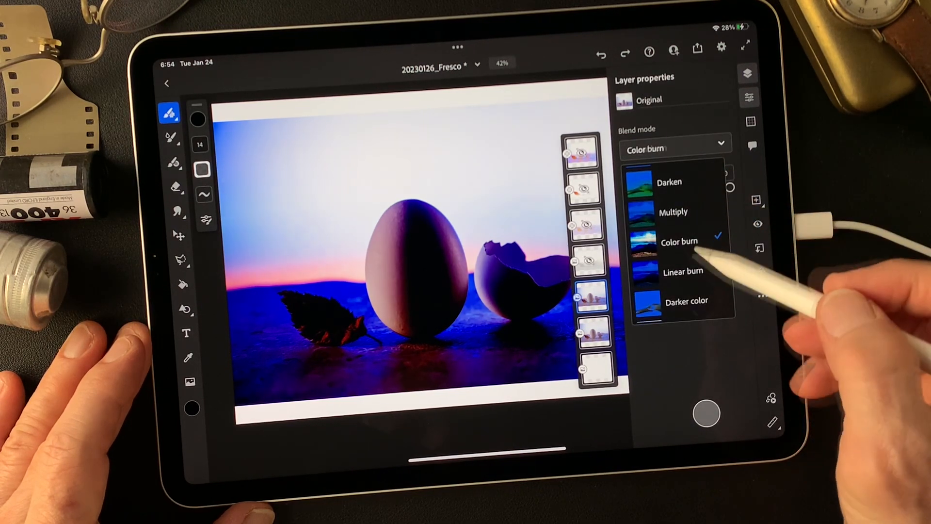
click(683, 271)
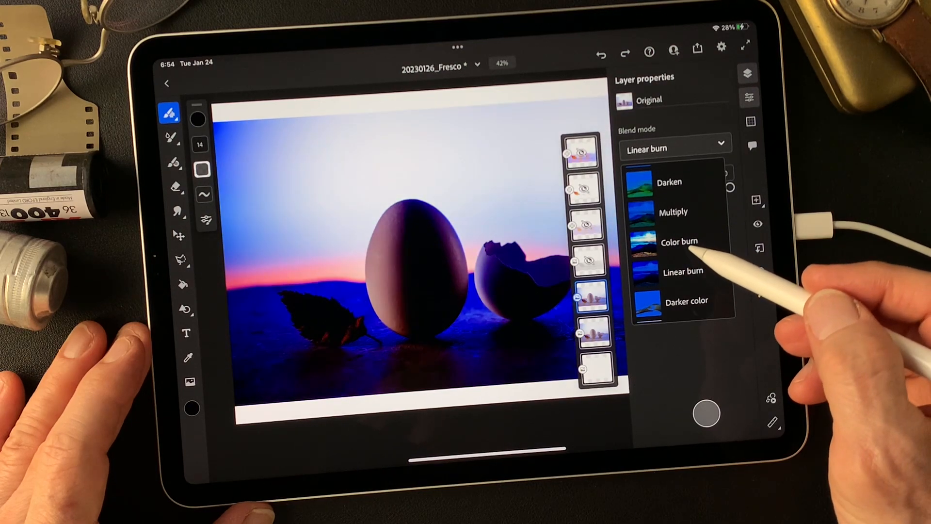
click(678, 241)
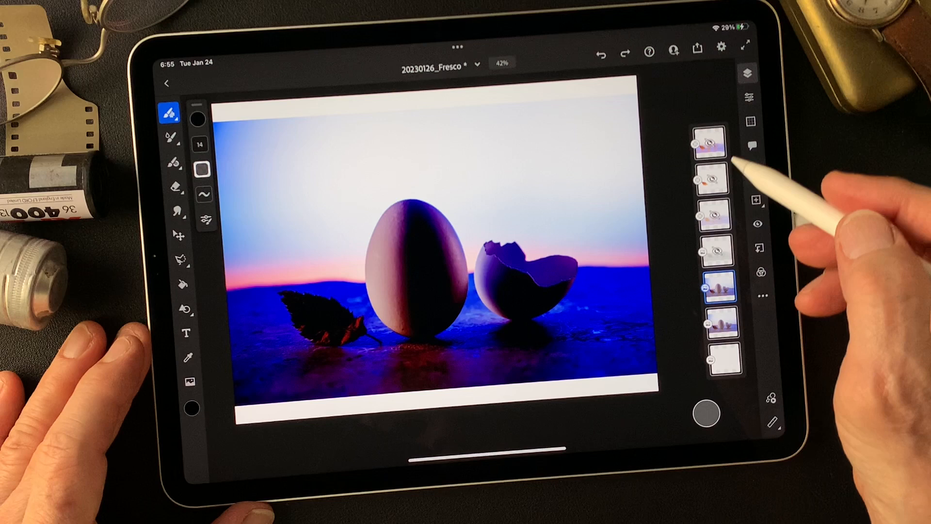
- Cycle the (Vl+L)-effect group through Darken, Multiply and Color burn over the burned photo
click(710, 142)
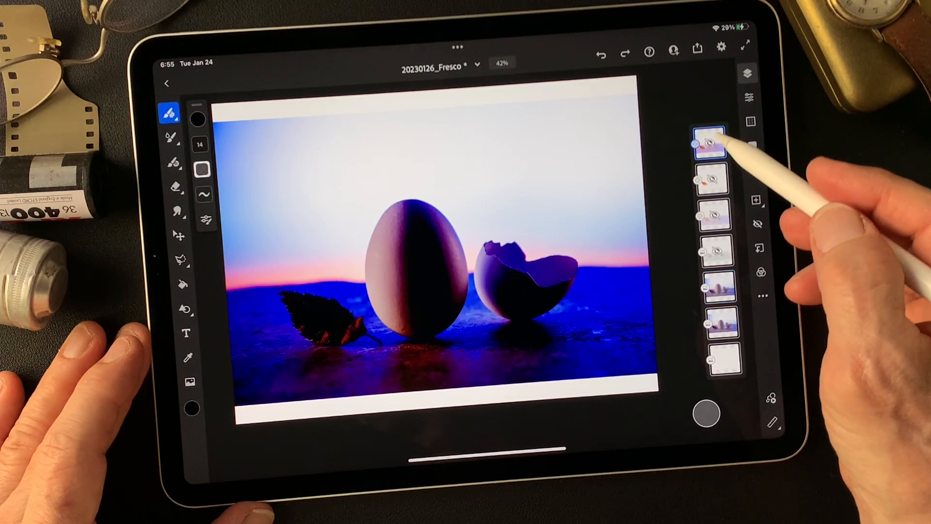
click(710, 141)
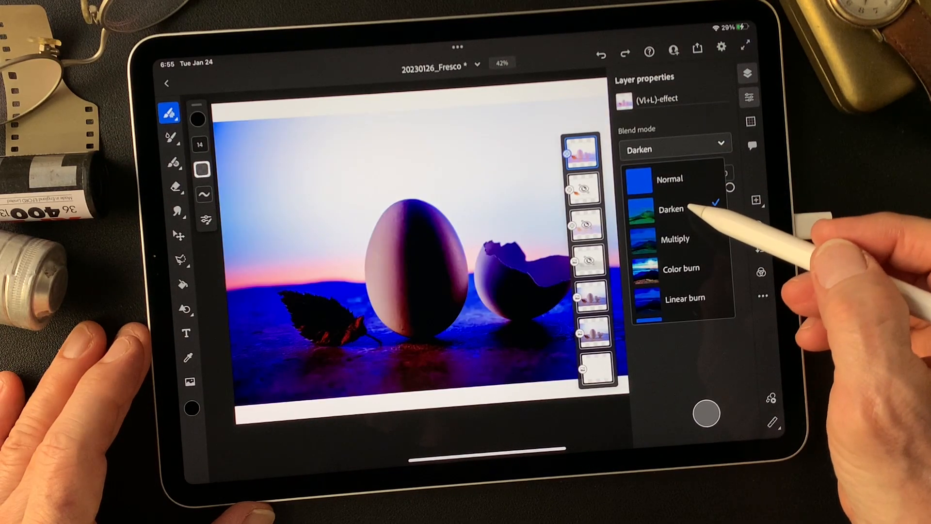
click(672, 209)
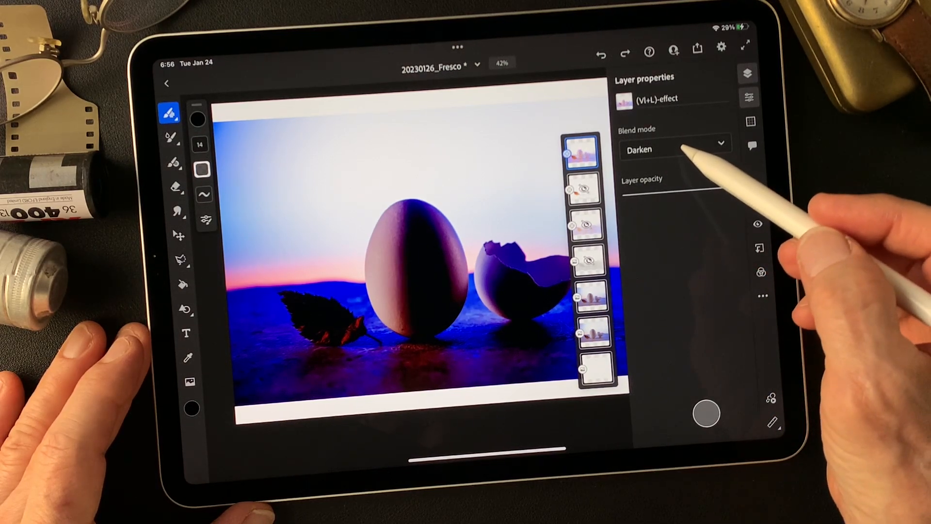
click(675, 150)
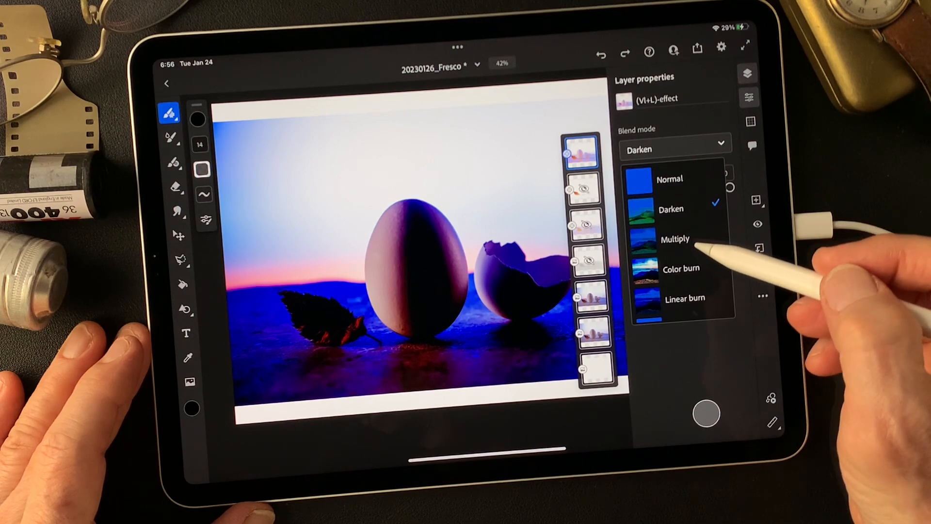
click(681, 269)
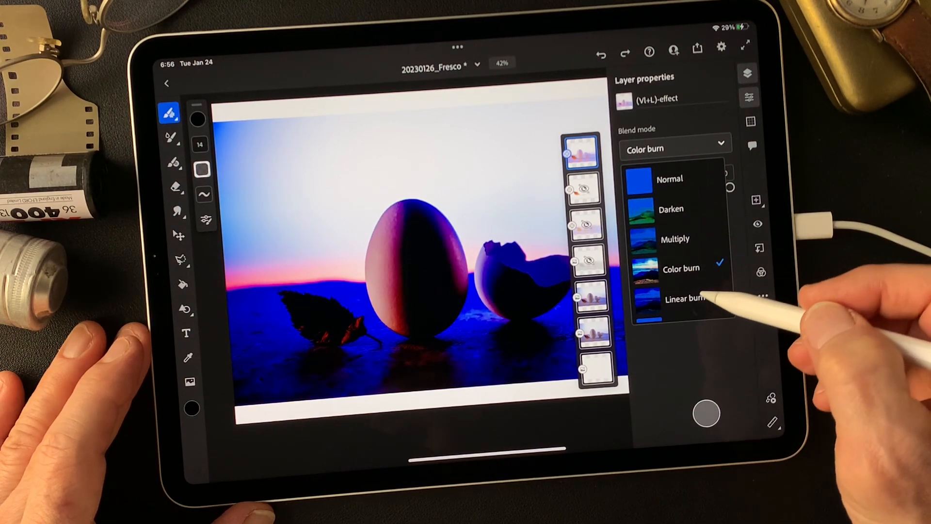
click(679, 297)
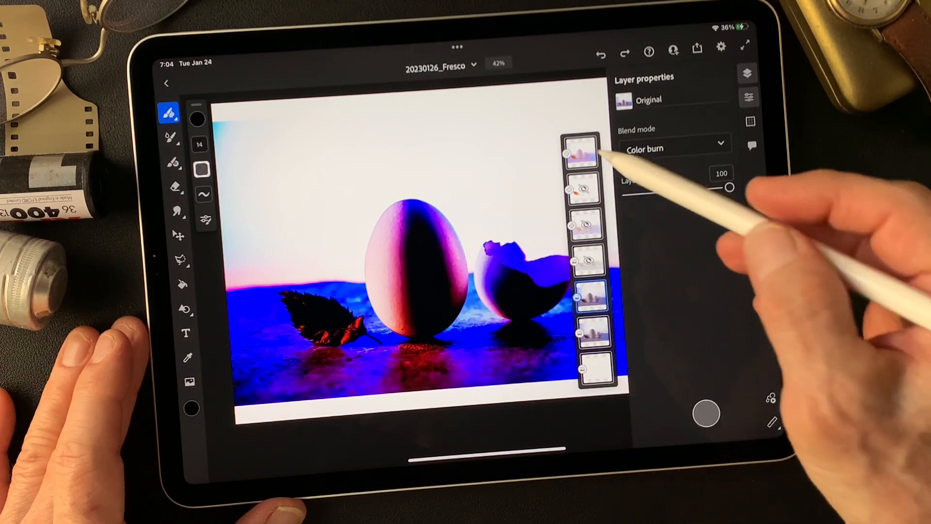
- Hide the upper effect layers, including the (Vi+L)-effect layer, using their visibility eyes
click(579, 153)
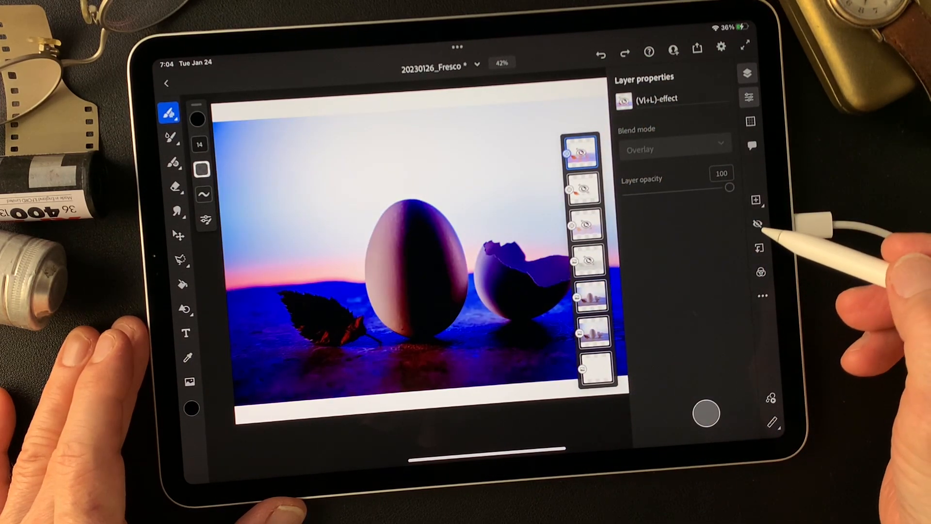
click(759, 225)
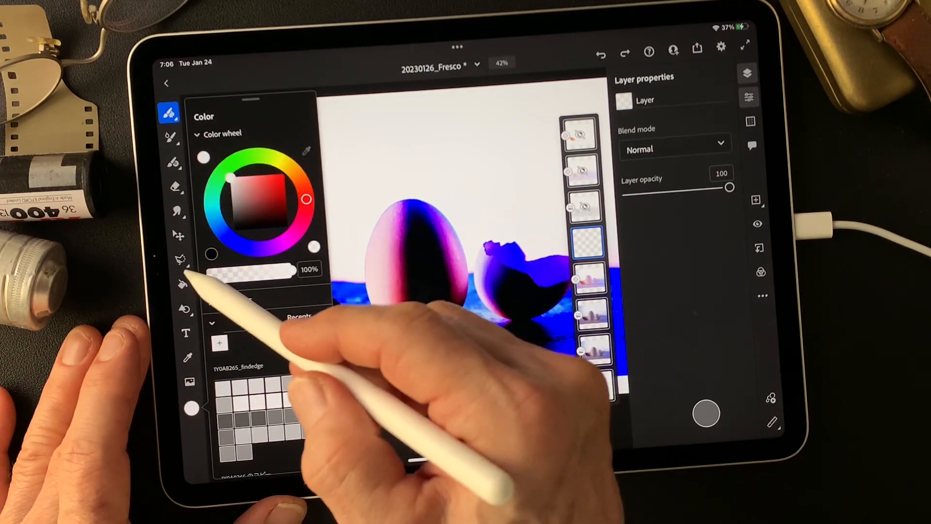
- Fill the new layer with solid white as a pixel layer using the Paint Bucket
click(182, 284)
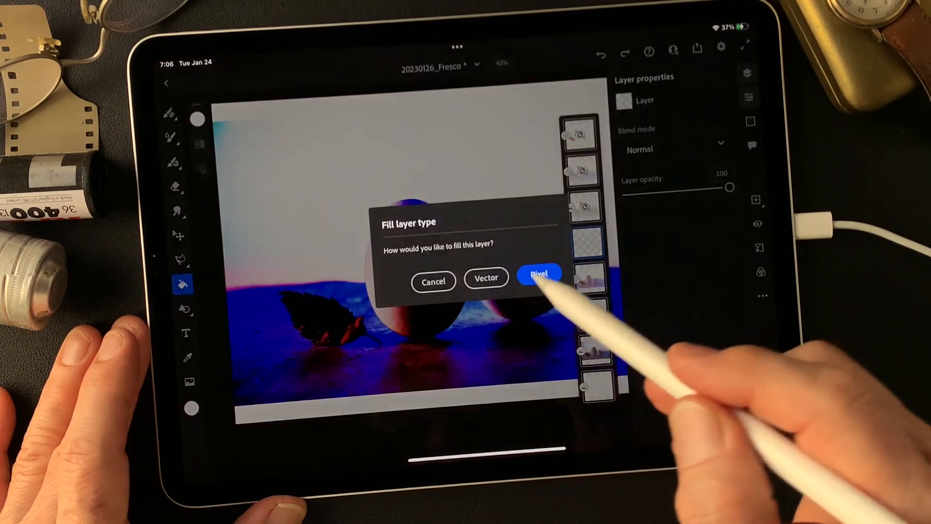
click(538, 273)
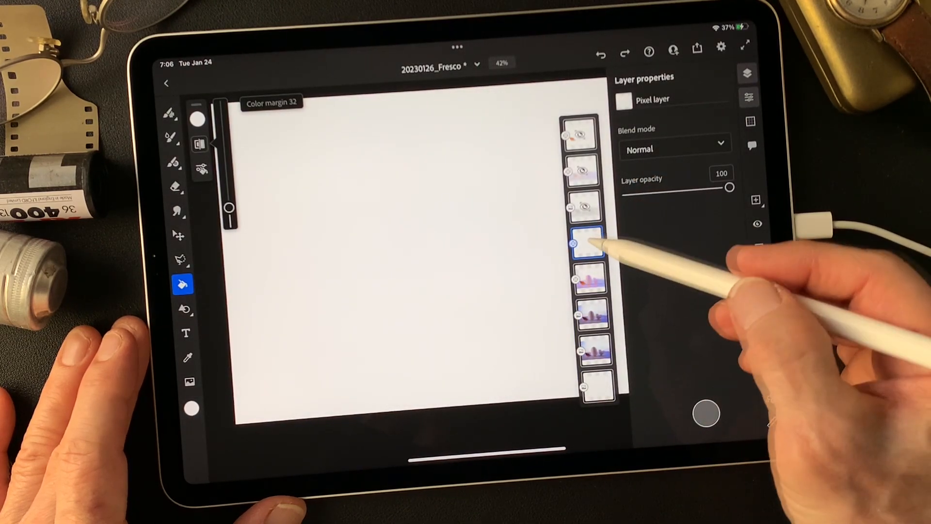
- Give the white layer an empty mask via Layer actions
click(587, 243)
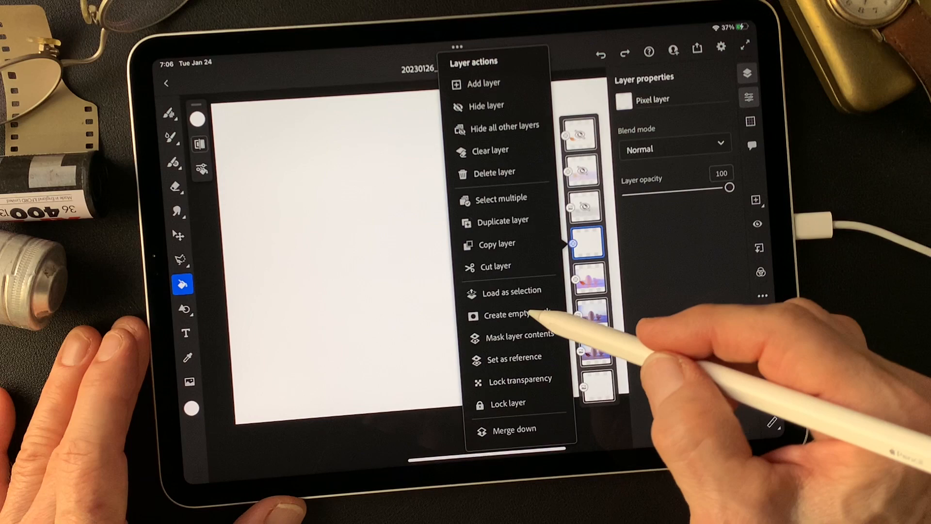
click(515, 314)
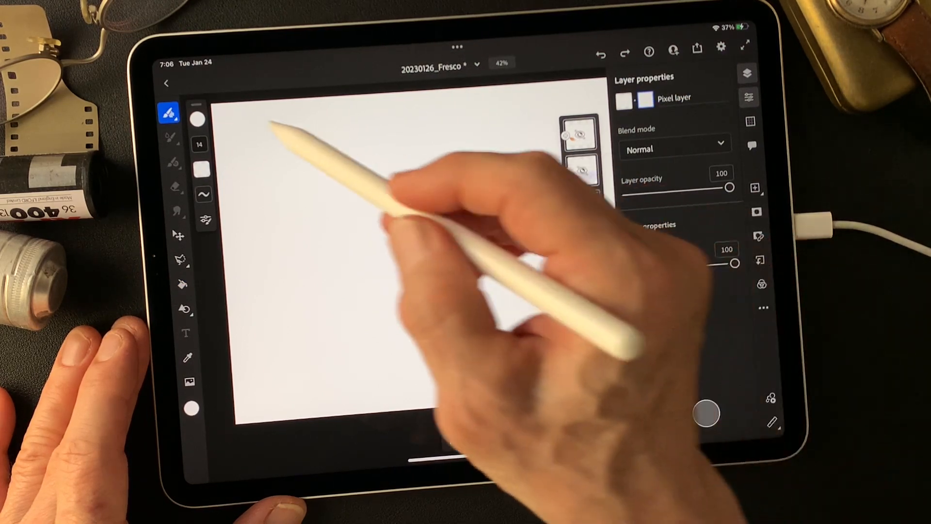
click(169, 112)
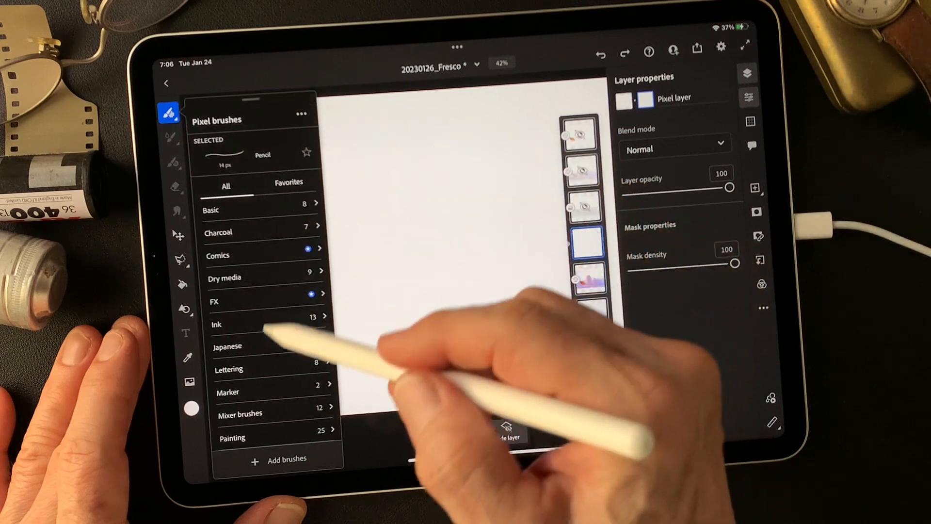
- Paint the white layer's mask with the Japanese Action lines scatter brush to reveal a textured band of the photo
click(227, 347)
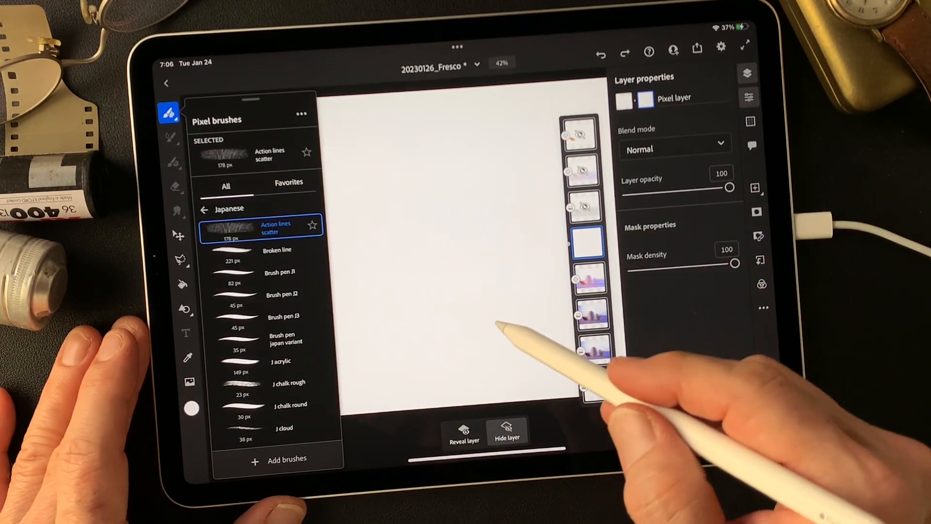
mouse_move(512, 341)
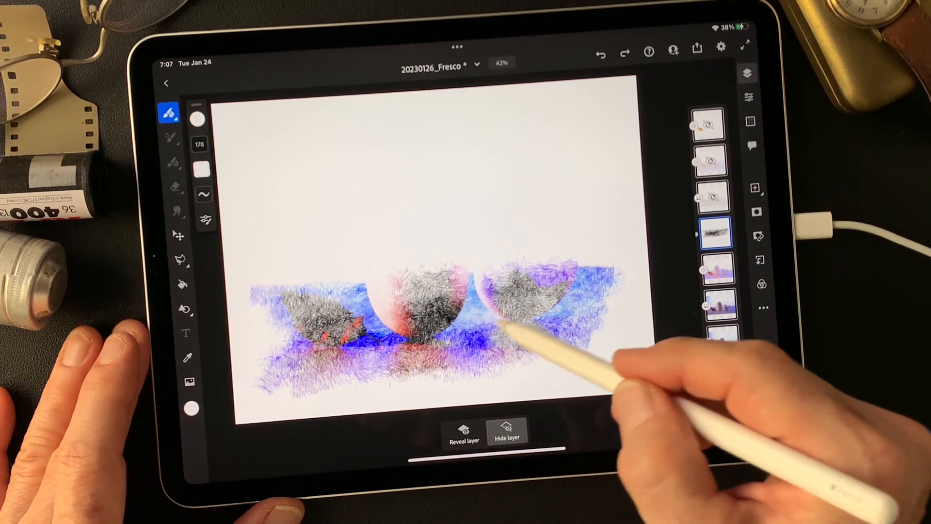
drag(511, 327, 451, 268)
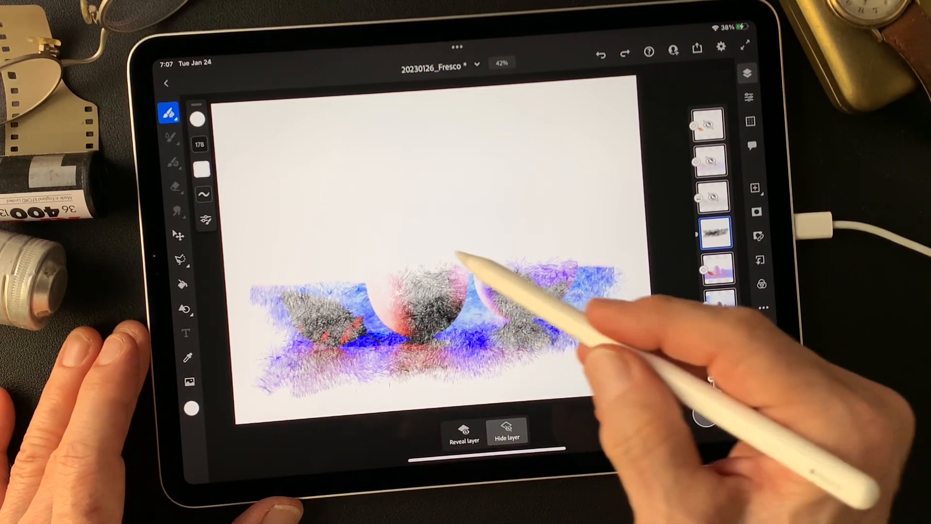
click(169, 113)
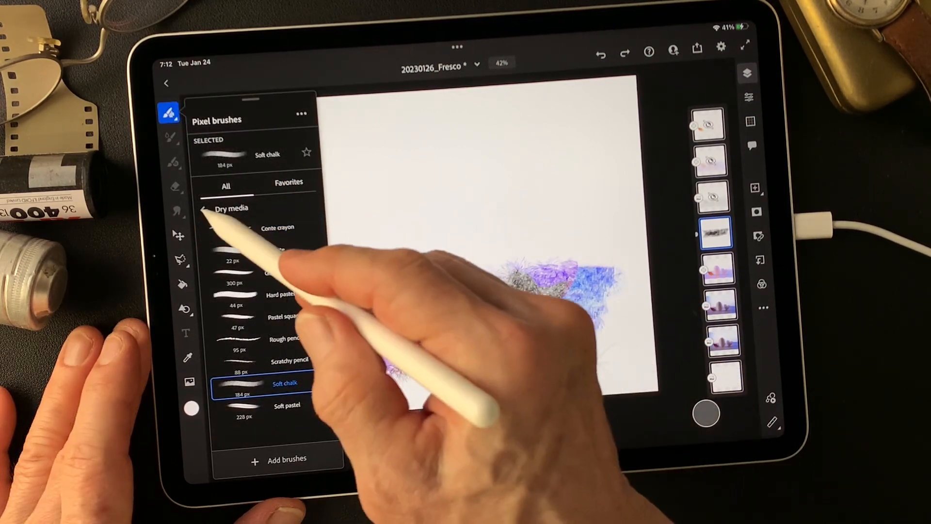
- Switch to Dry media brushes (Soft chalk, Pastel square) and paint away more of the mask with soft edges
click(203, 207)
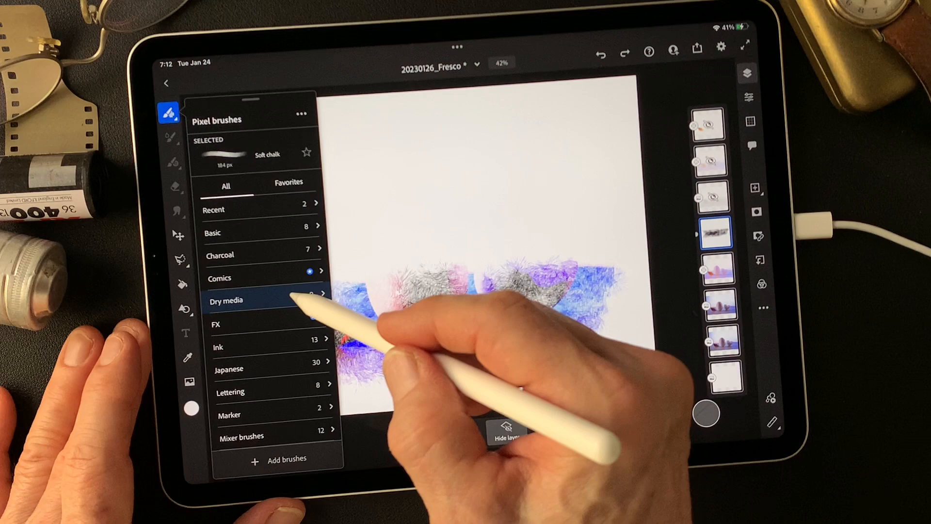
click(226, 300)
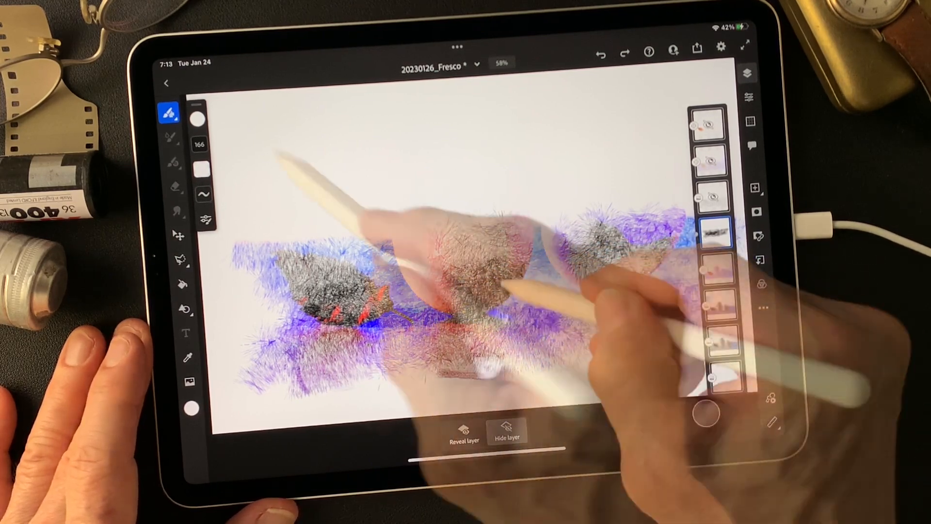
click(168, 113)
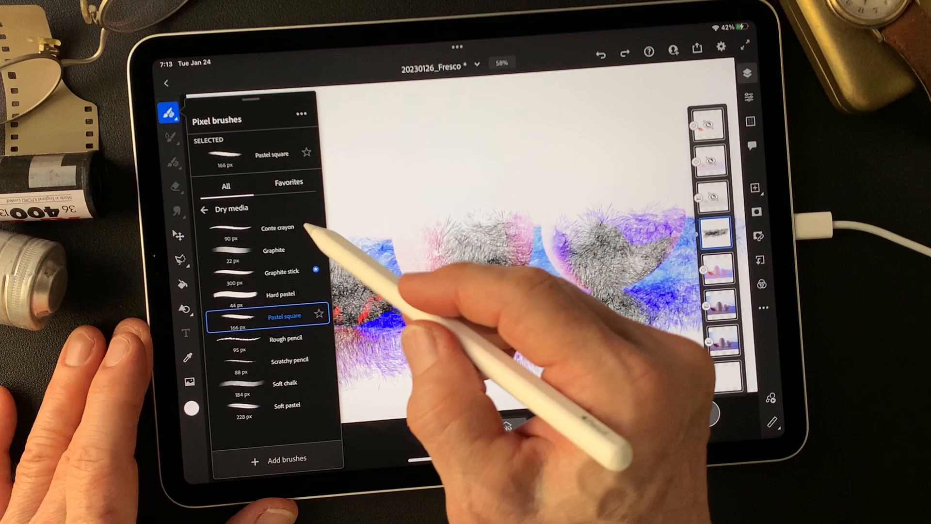
click(285, 382)
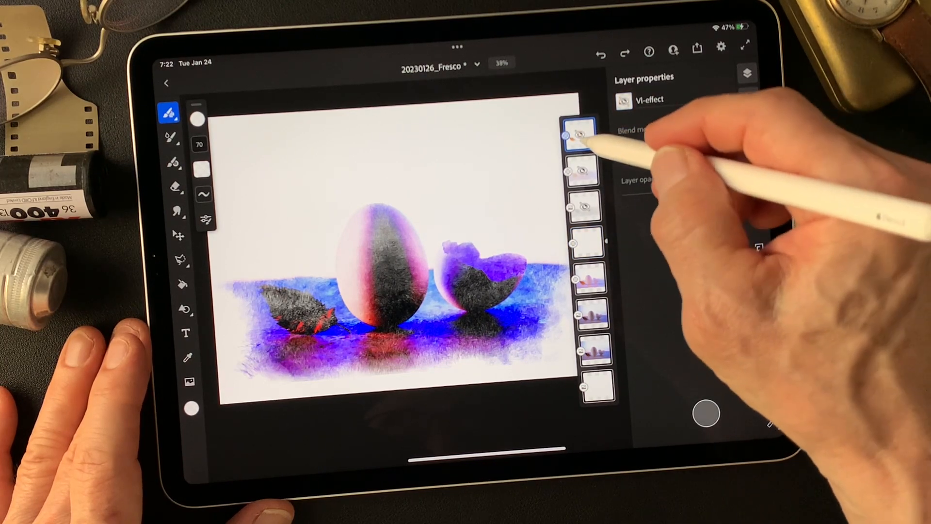
- Unhide the Vi-effect layer and test its opacity and the White layer's opacity, restoring White to full
click(579, 136)
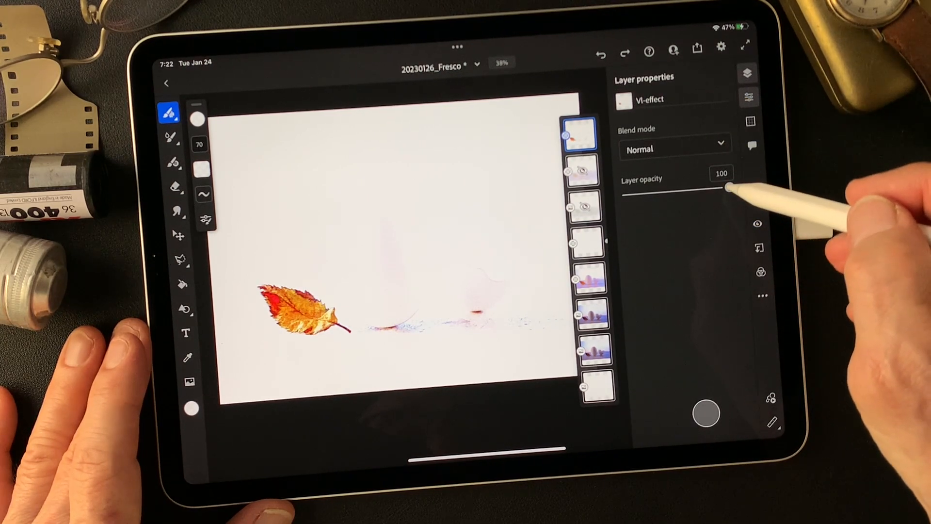
drag(725, 190, 671, 190)
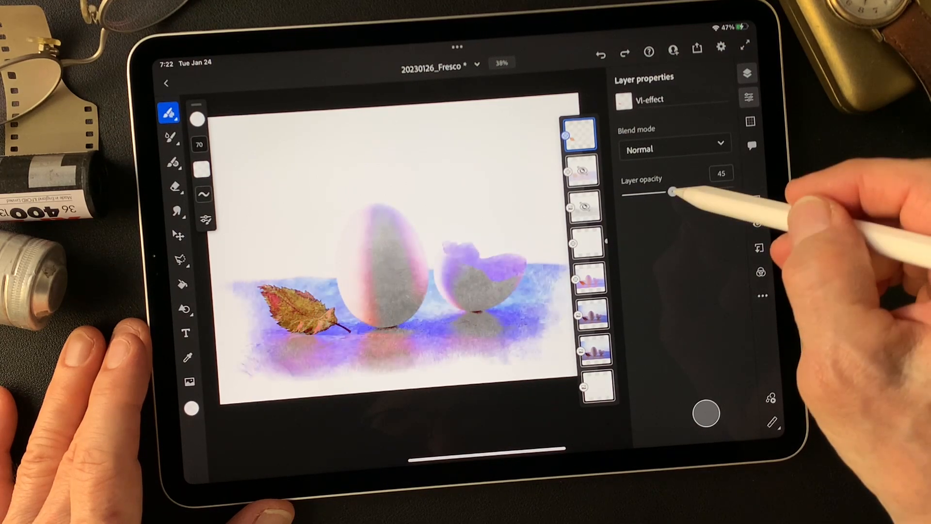
drag(670, 190, 730, 186)
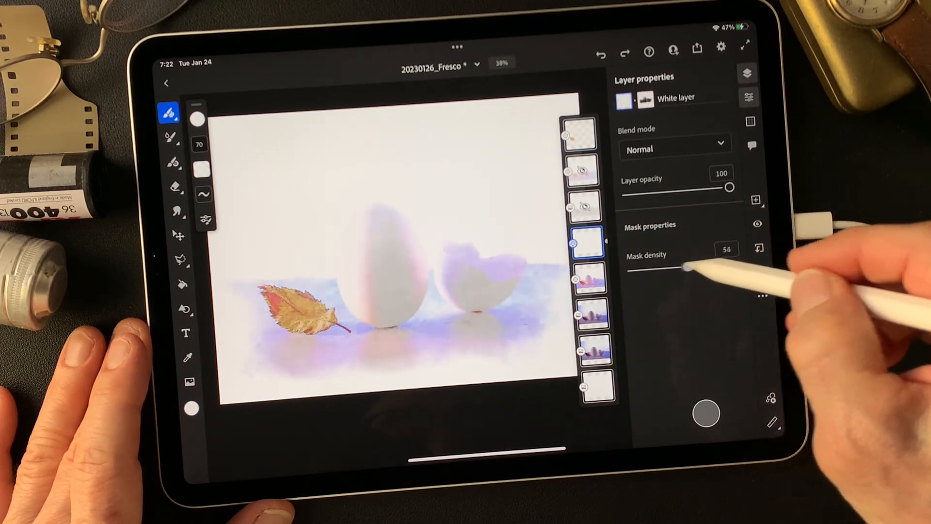
drag(730, 187, 647, 190)
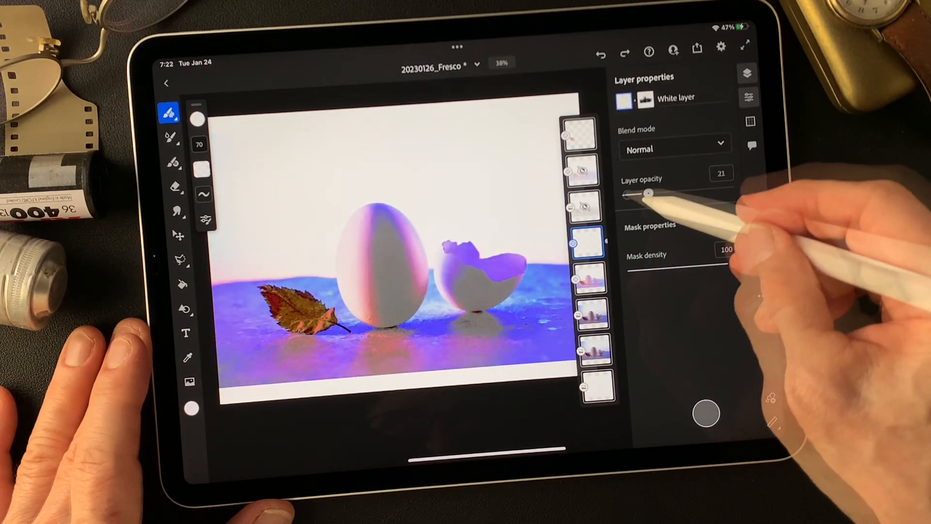
drag(647, 191, 730, 187)
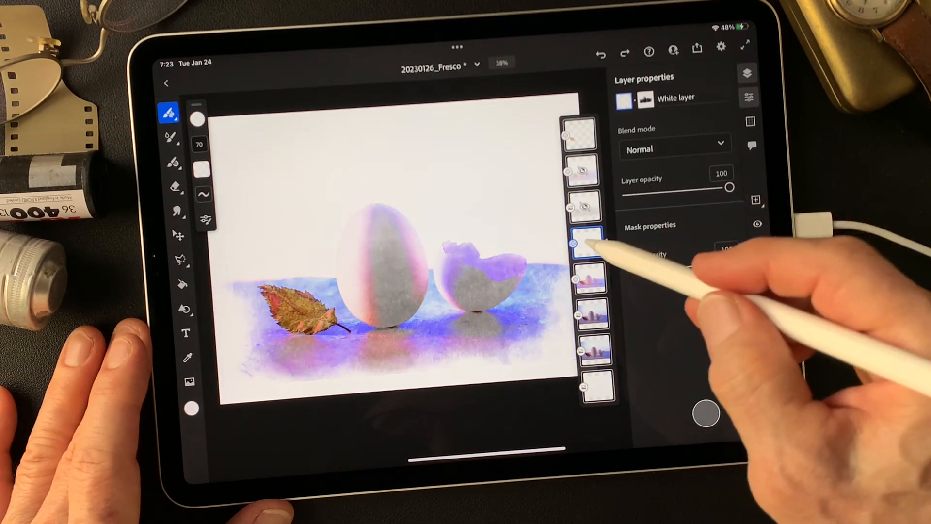
- Return the Vi-effect layer to full opacity and give it an empty mask
click(585, 242)
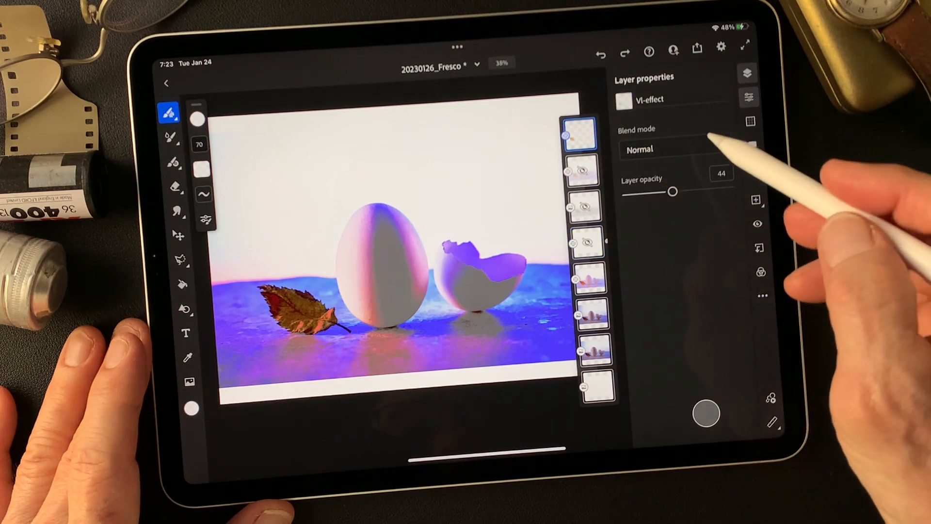
drag(673, 191, 718, 189)
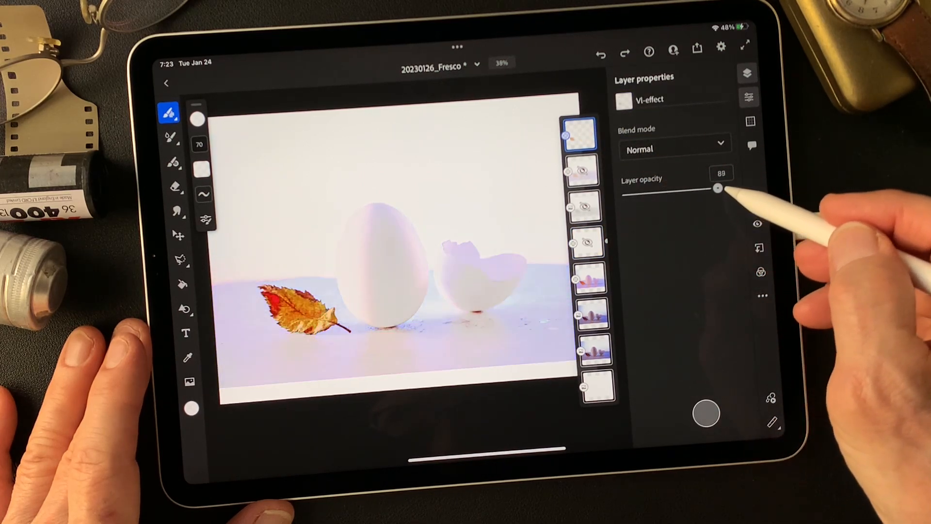
drag(719, 189, 730, 189)
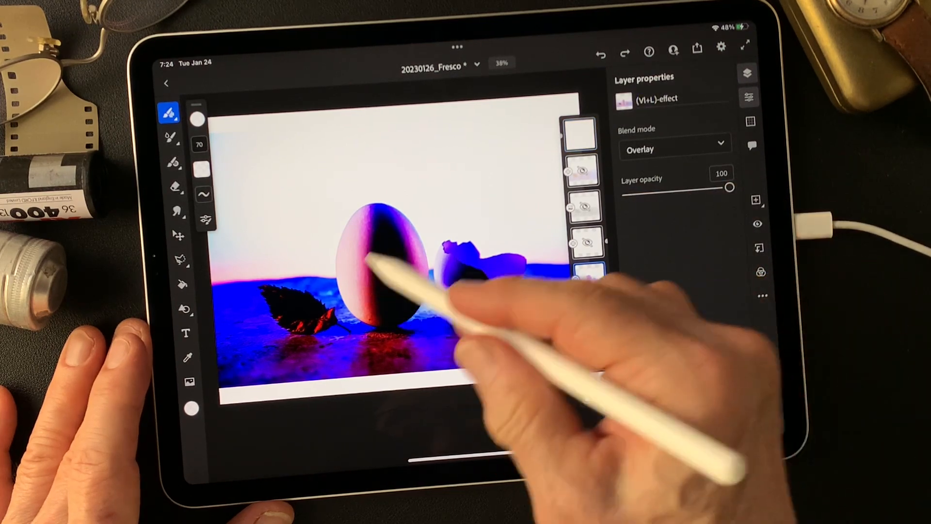
click(579, 131)
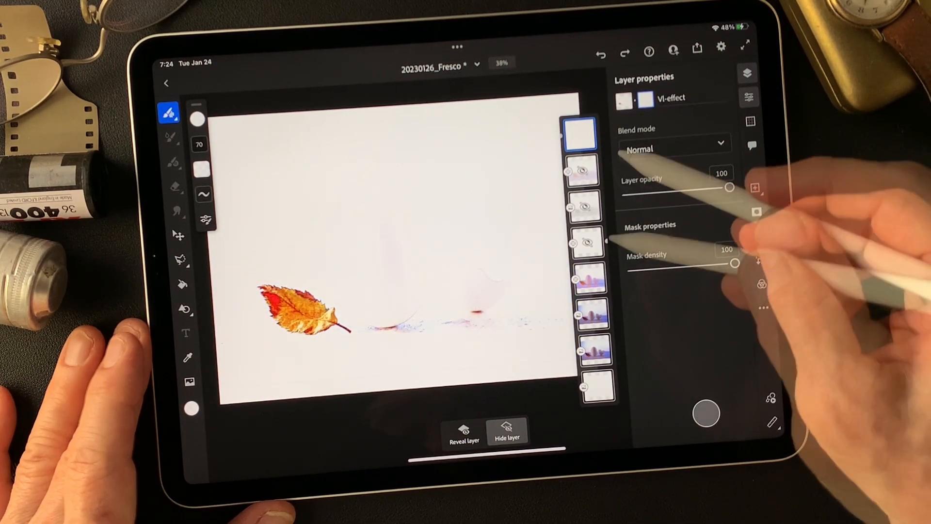
- Paint the Vi-effect mask to keep only the golden leaf, then add a new empty layer on top
click(585, 243)
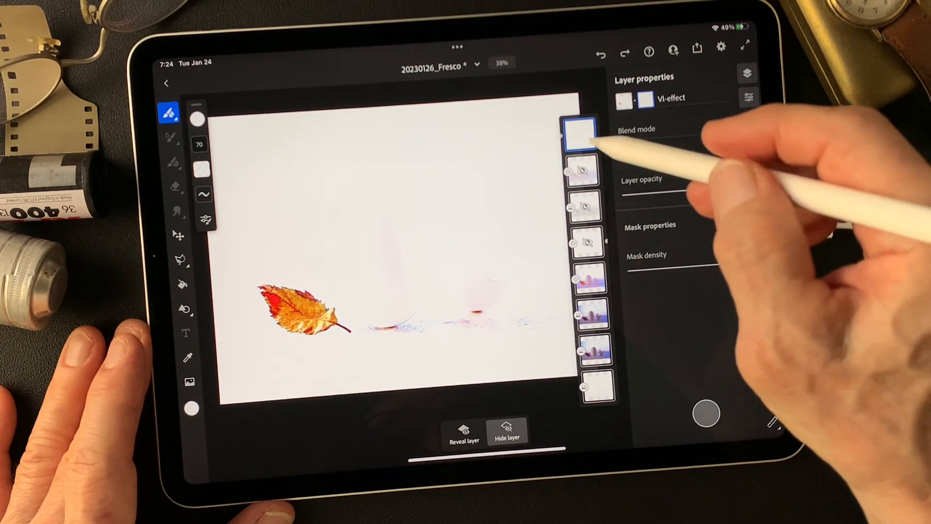
click(577, 132)
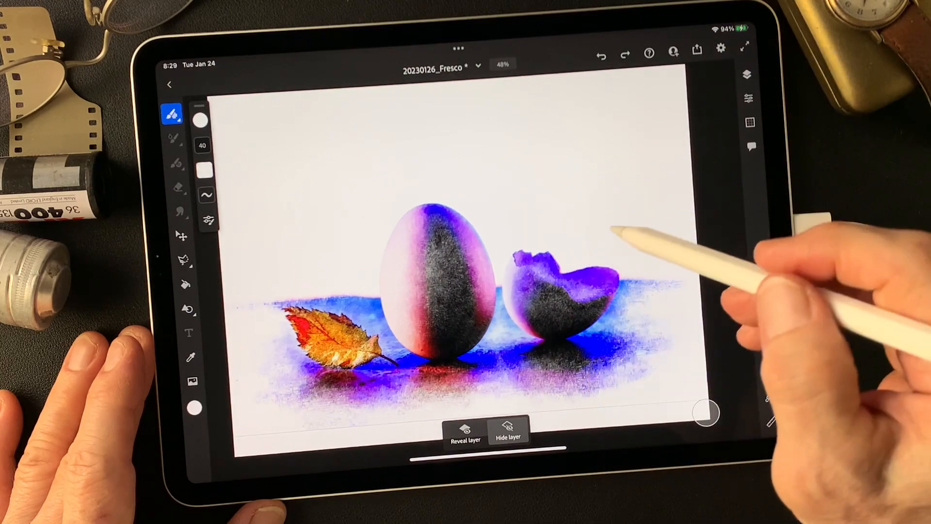
click(747, 75)
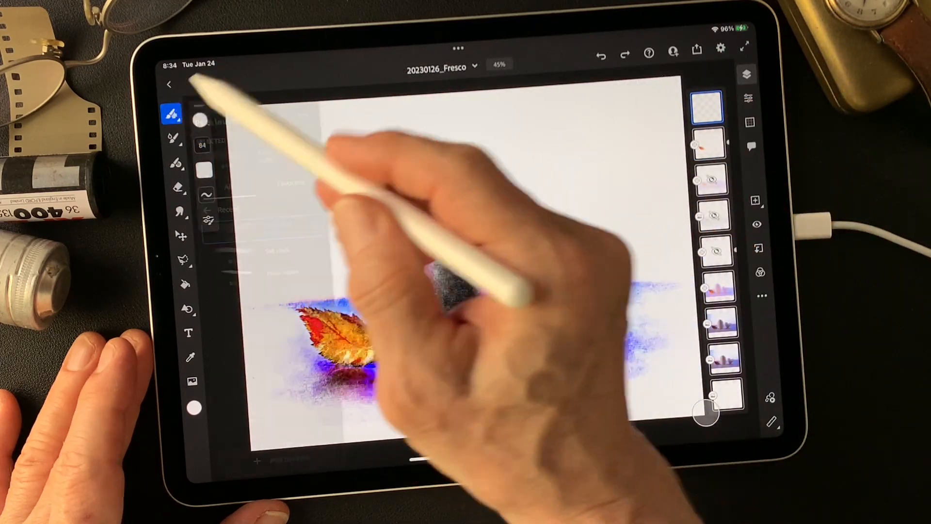
- Paint a pastel sky of blue, pink and yellow bands across the top with the Action lines scatter brush
click(173, 113)
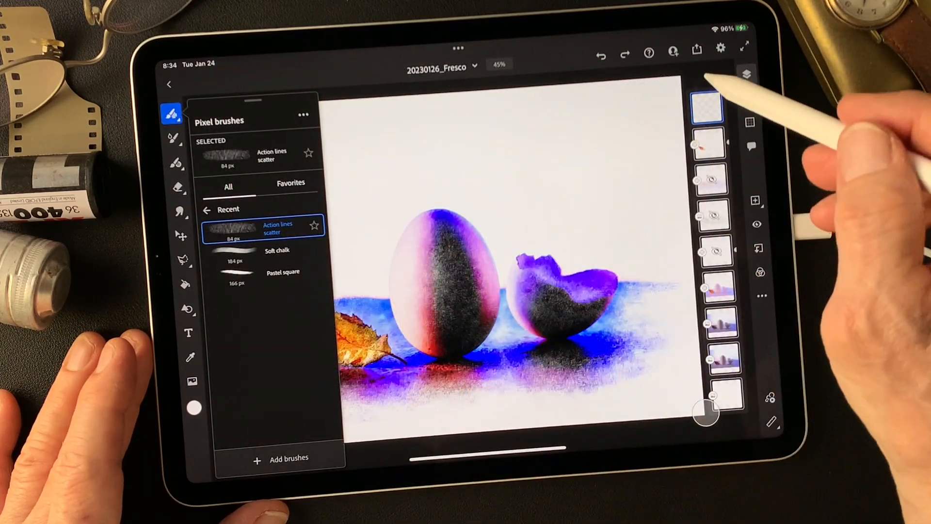
click(171, 113)
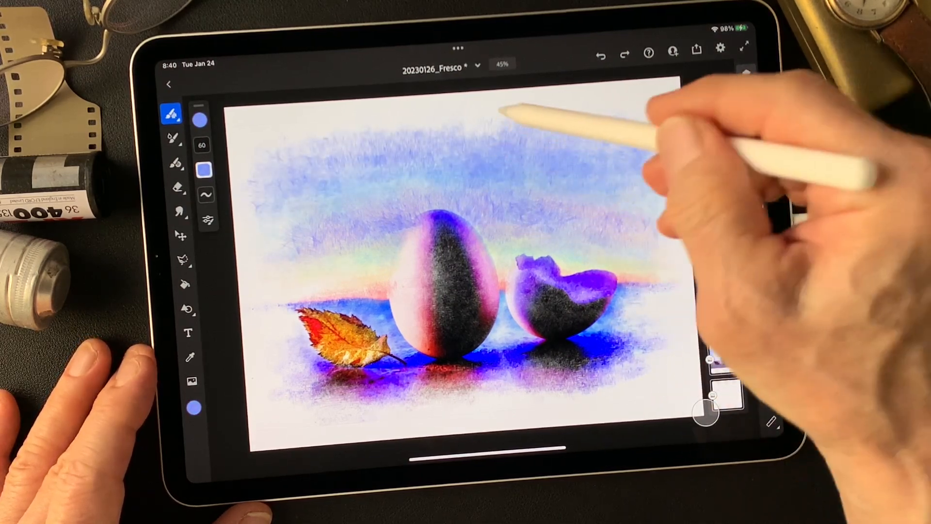
click(747, 74)
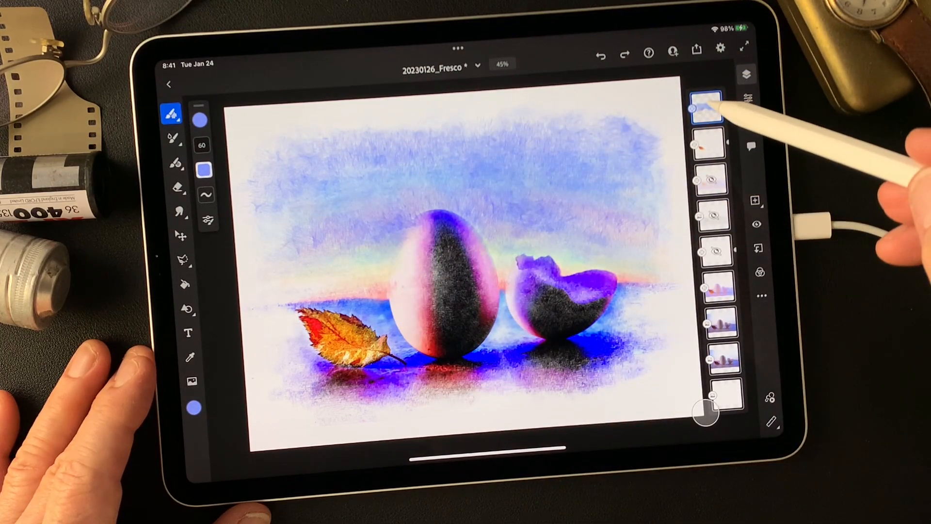
- Mask the sky paint layer's contents and hide them through the mask, leaving a fainter pastel sky
click(707, 108)
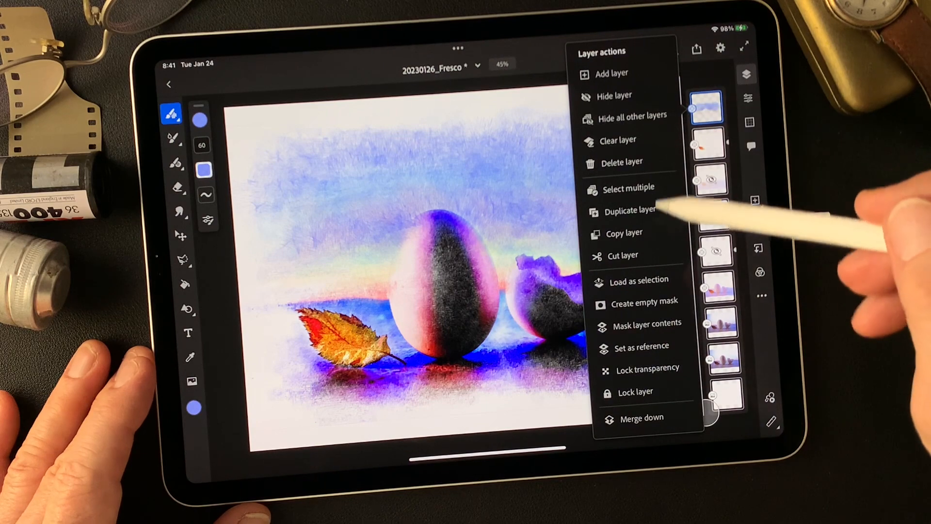
click(643, 301)
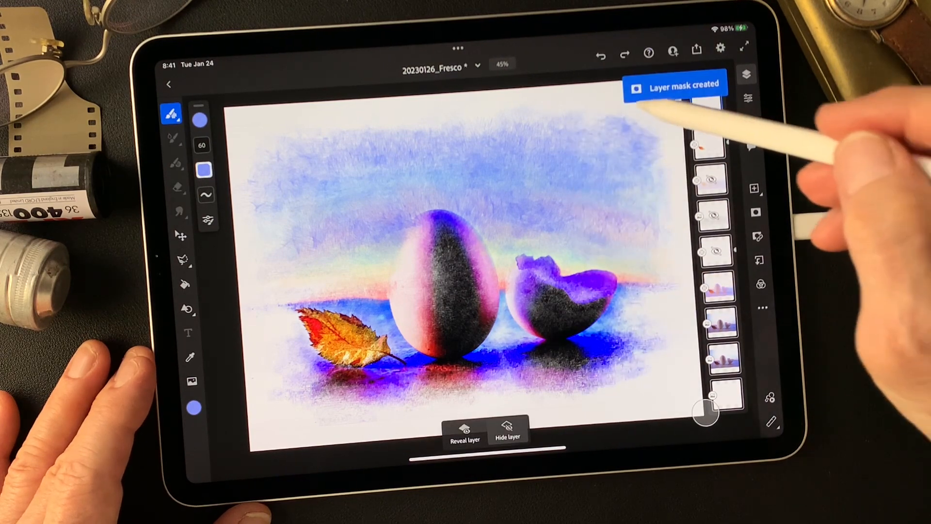
click(705, 104)
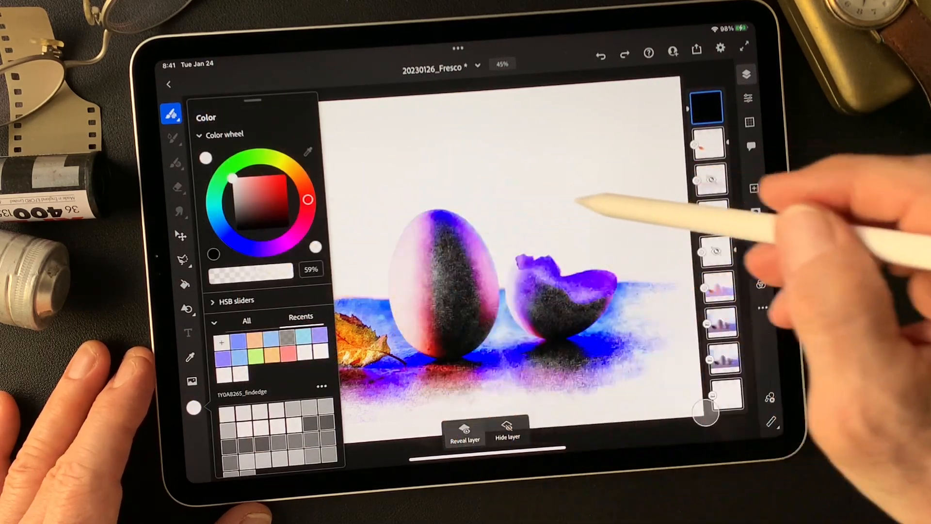
click(172, 115)
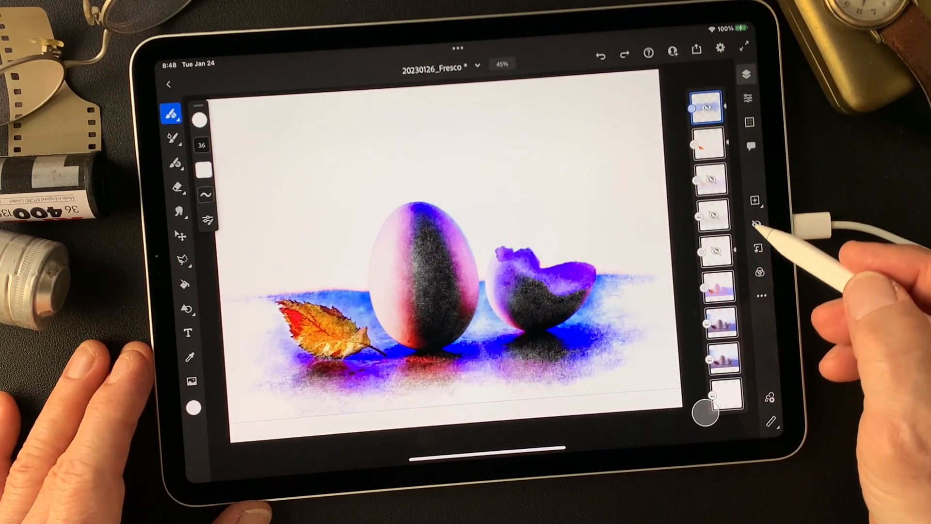
click(707, 107)
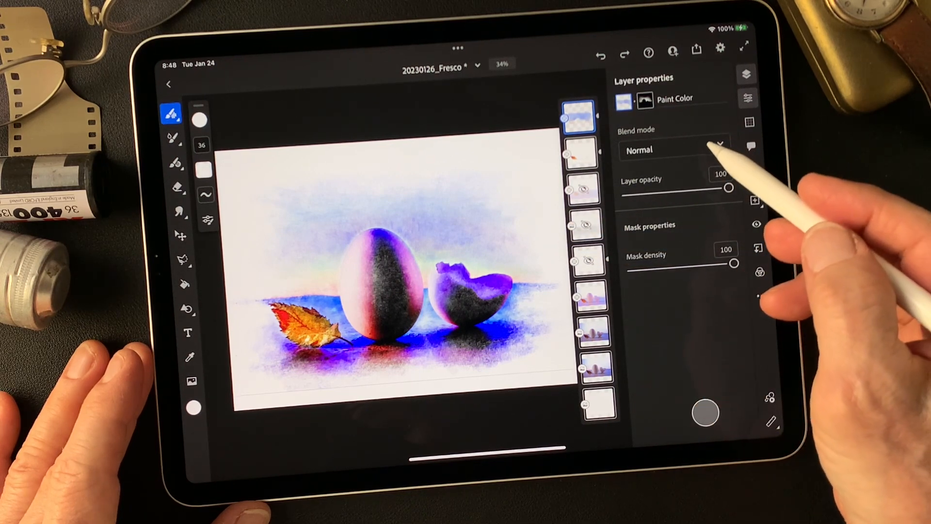
- Set the Paint Color sky layer's blend mode to Multiply
click(675, 149)
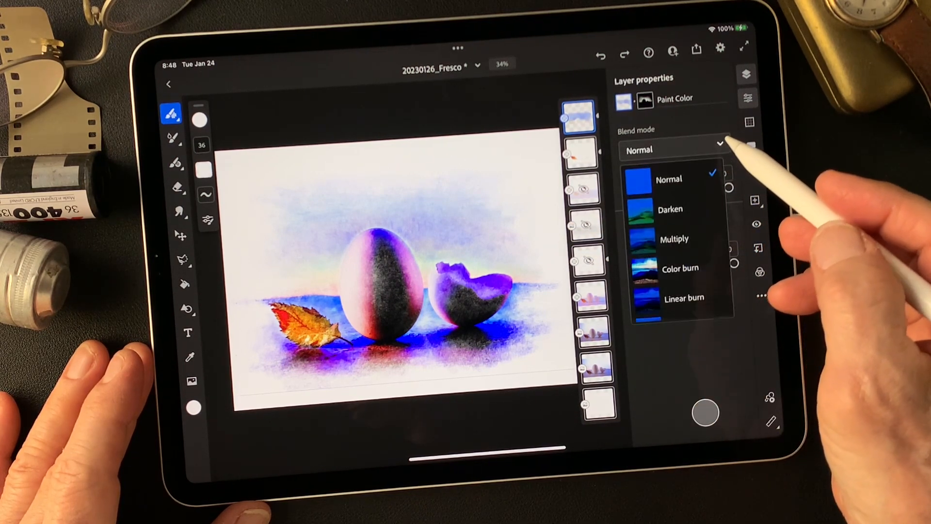
click(675, 238)
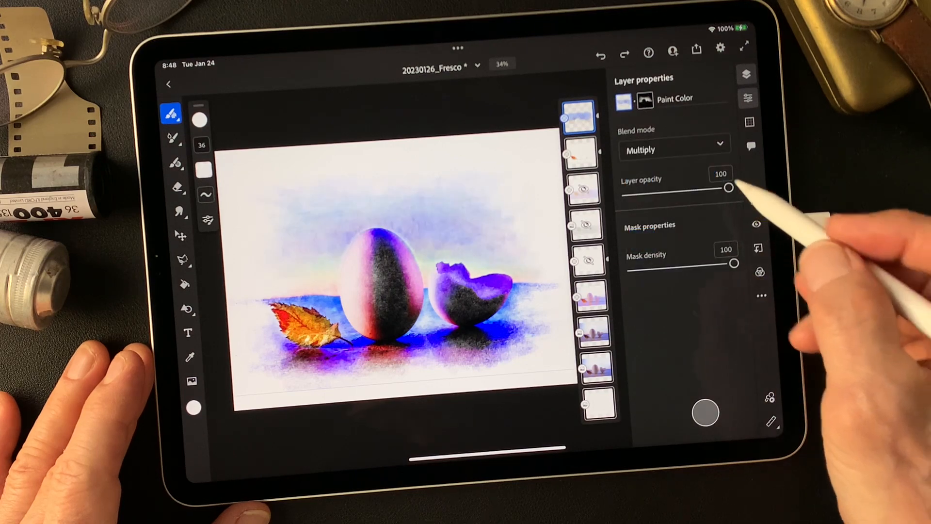
click(670, 149)
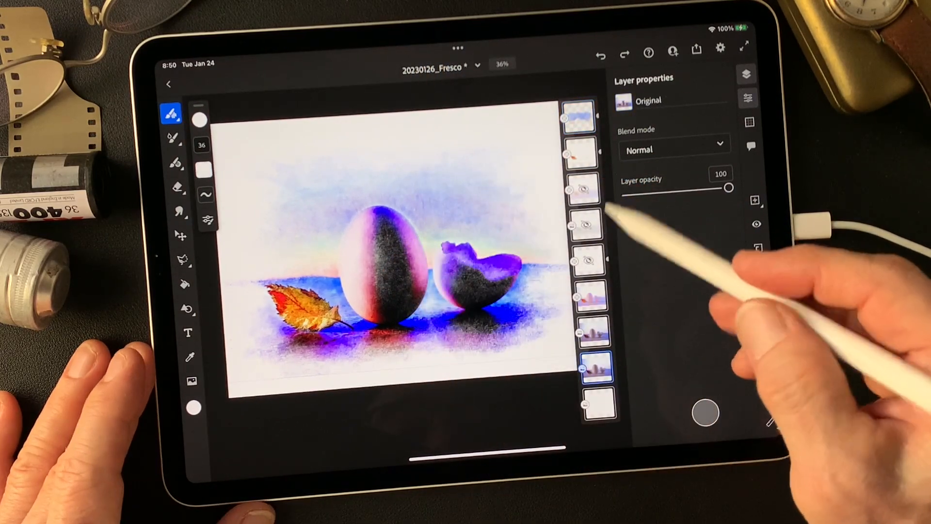
- Review the White, L-effect and Vl-effect layers, then delete the White layer
click(588, 260)
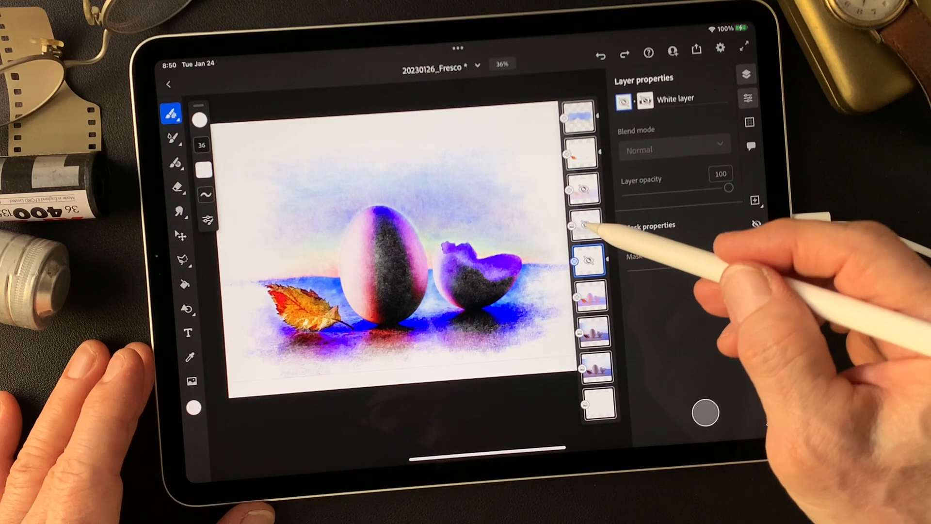
click(584, 189)
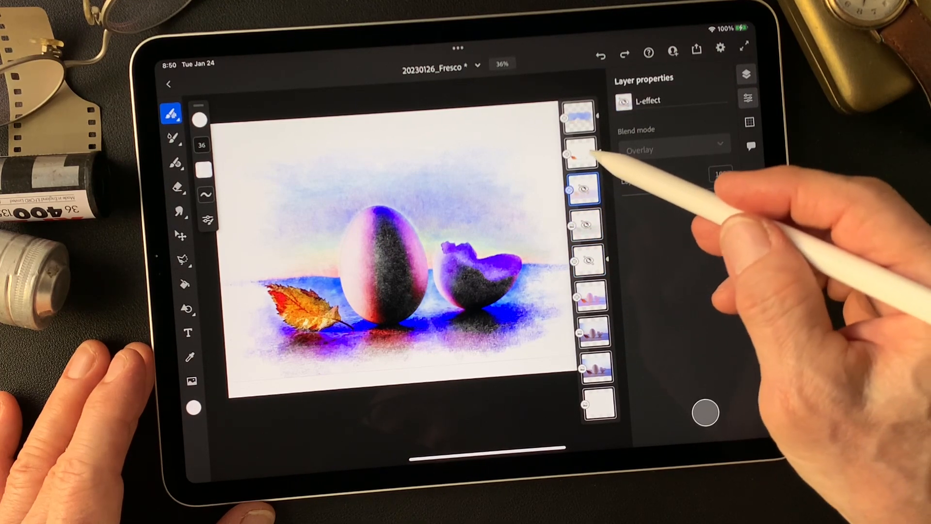
click(581, 153)
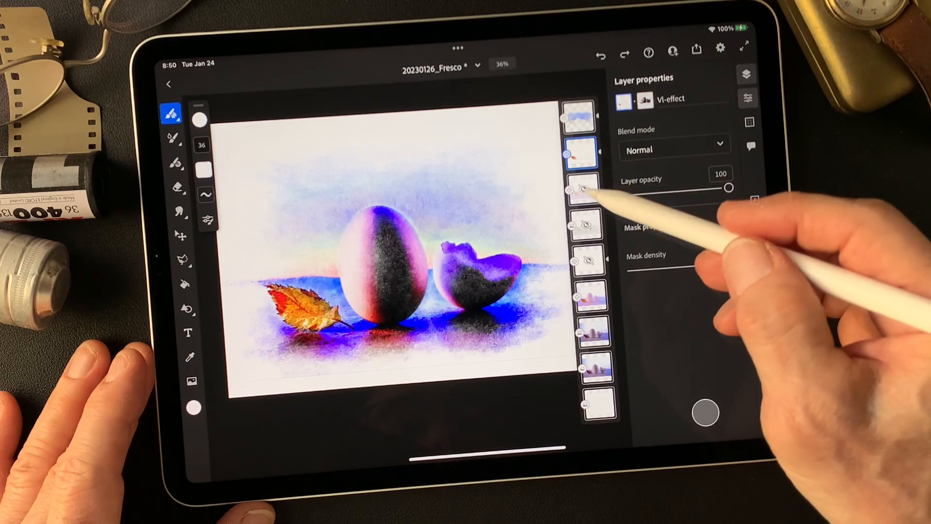
click(583, 187)
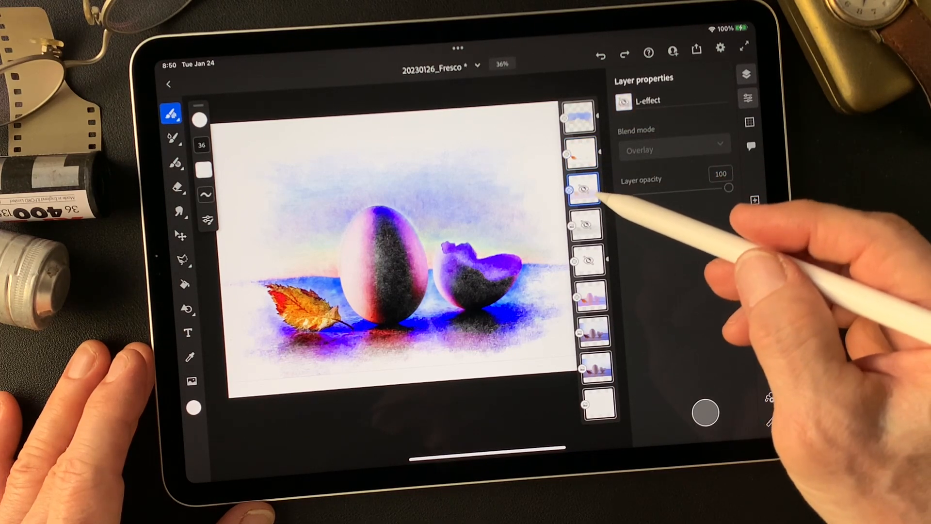
click(584, 226)
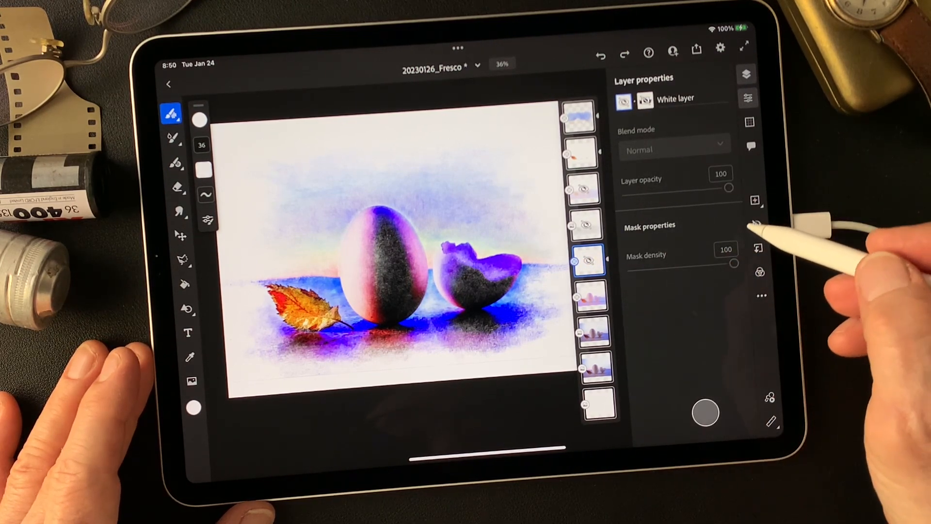
click(588, 260)
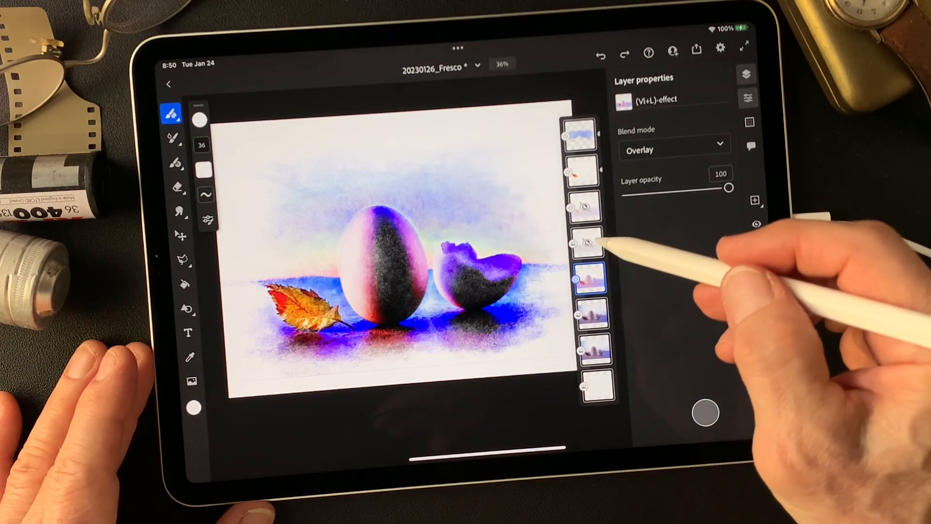
- Review the (Vl+L)-effect and Original layers, then delete the L-effect layer
click(588, 280)
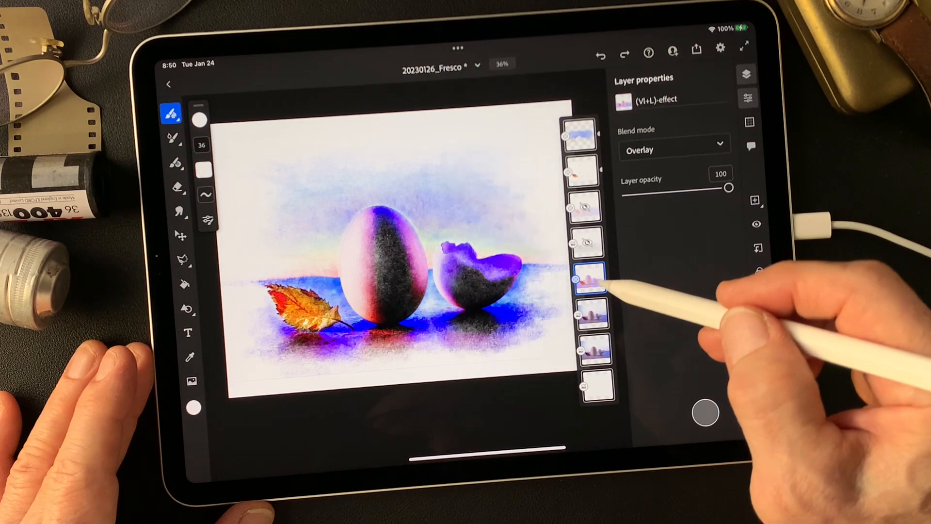
click(592, 314)
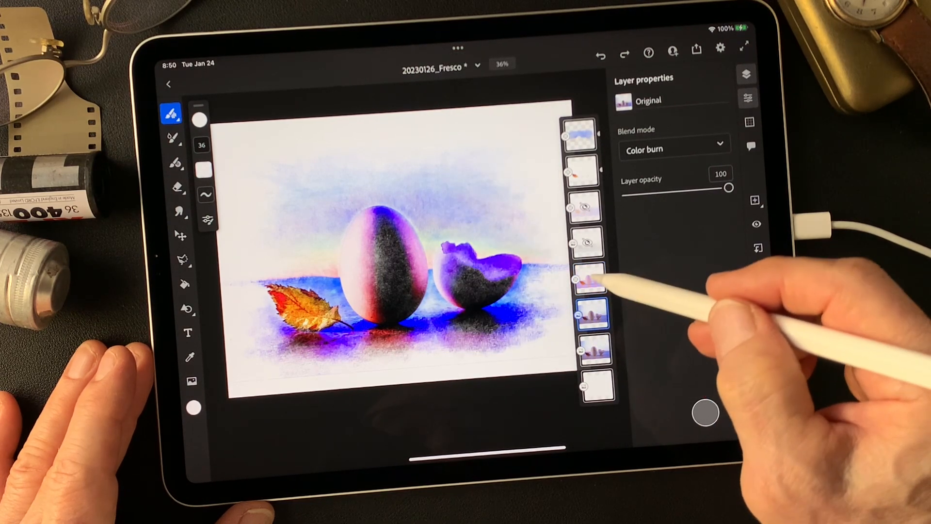
click(591, 280)
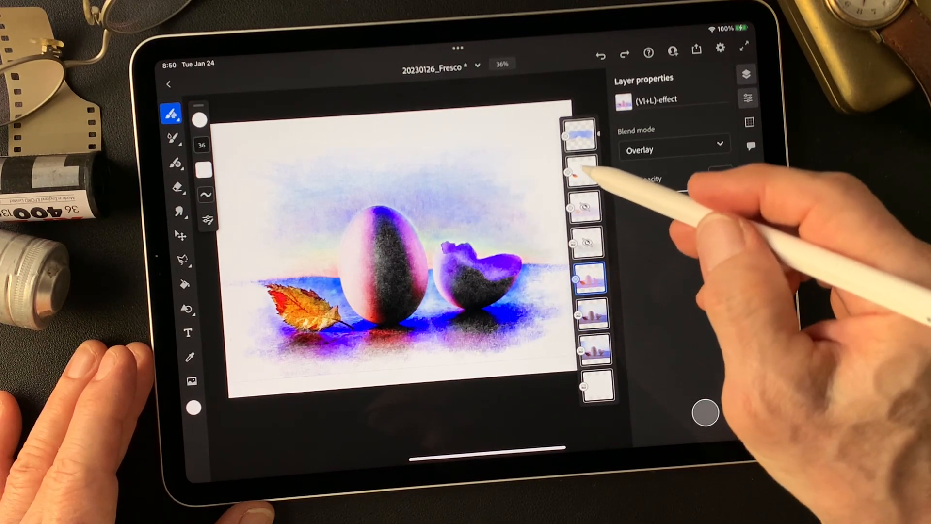
click(581, 173)
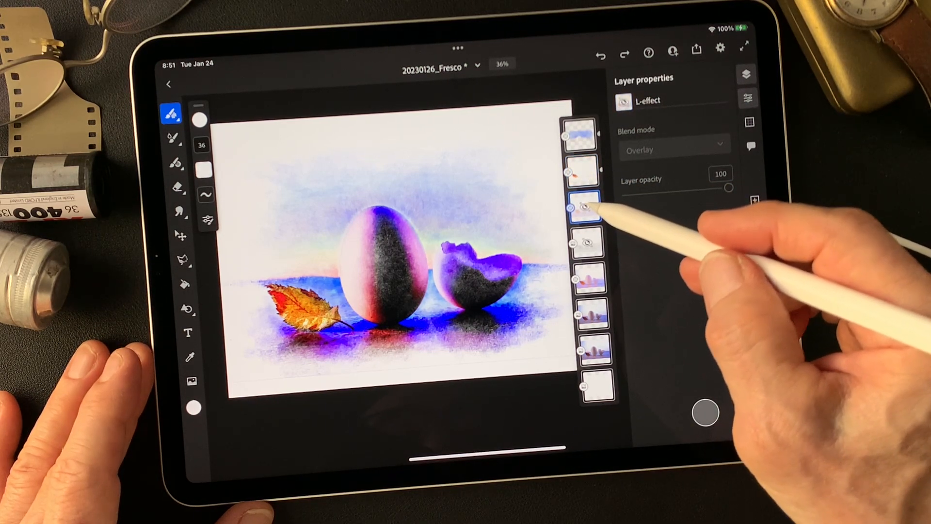
click(584, 207)
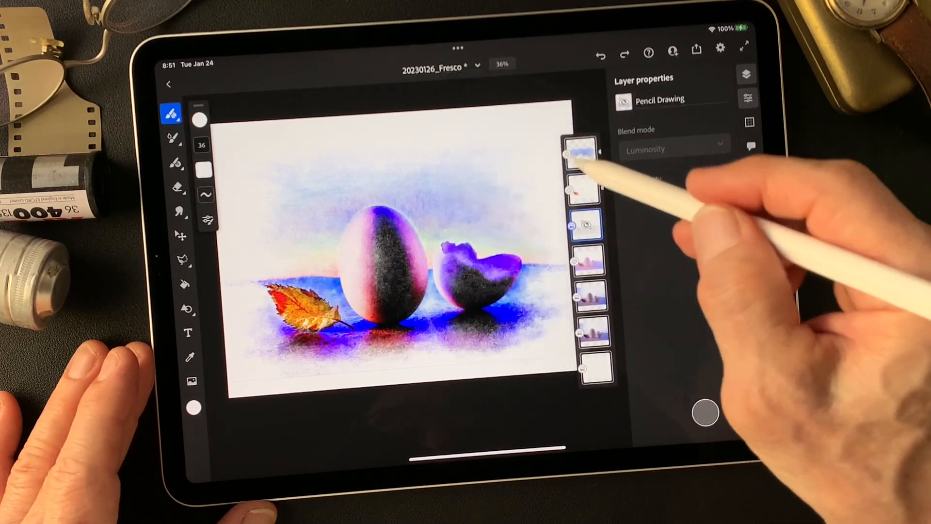
- Move the Pencil Drawing layer to the top of the stack and set its blending to Normal
click(585, 224)
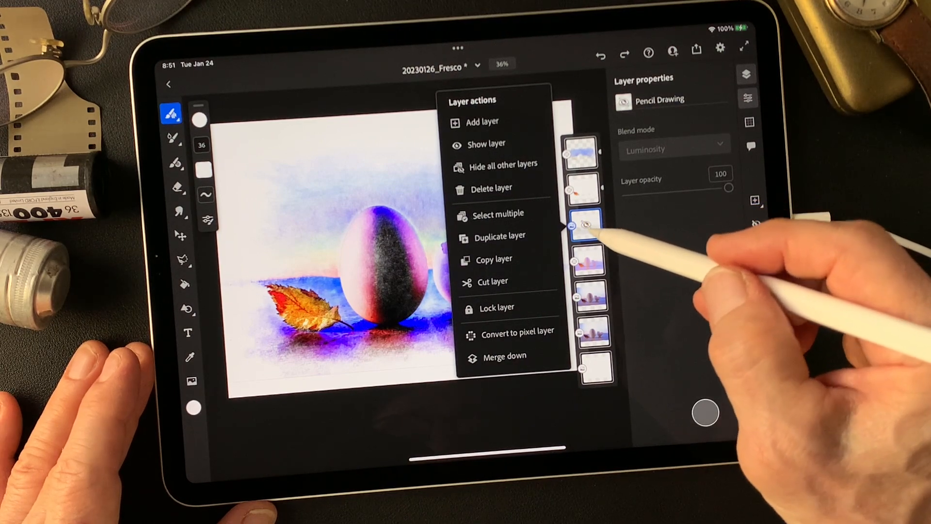
click(675, 149)
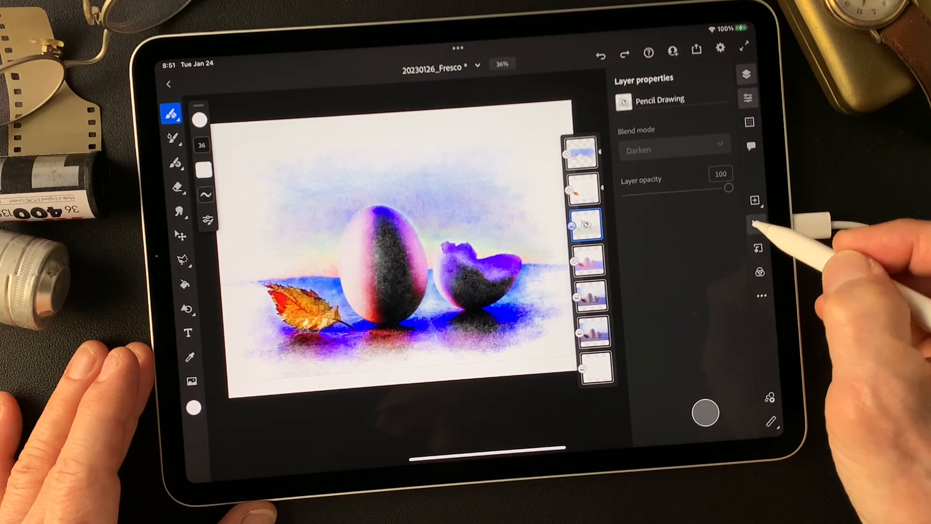
click(675, 149)
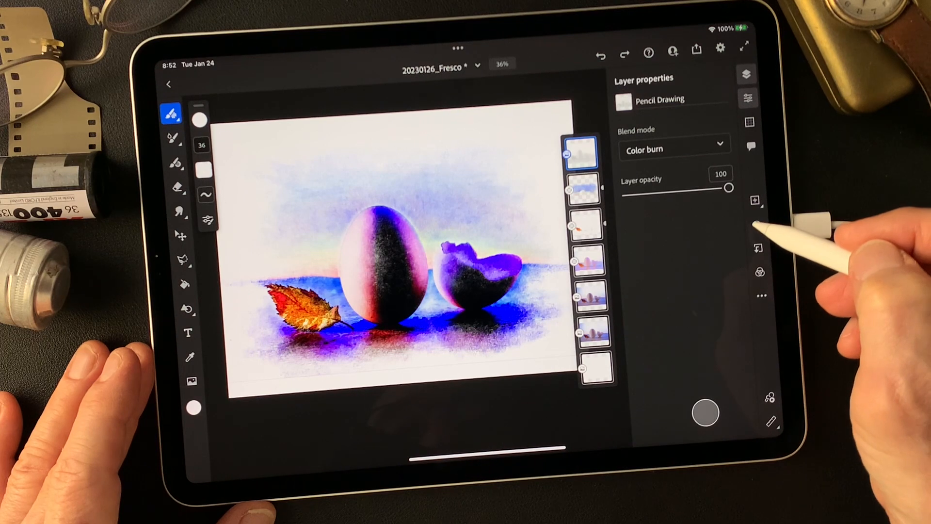
click(675, 149)
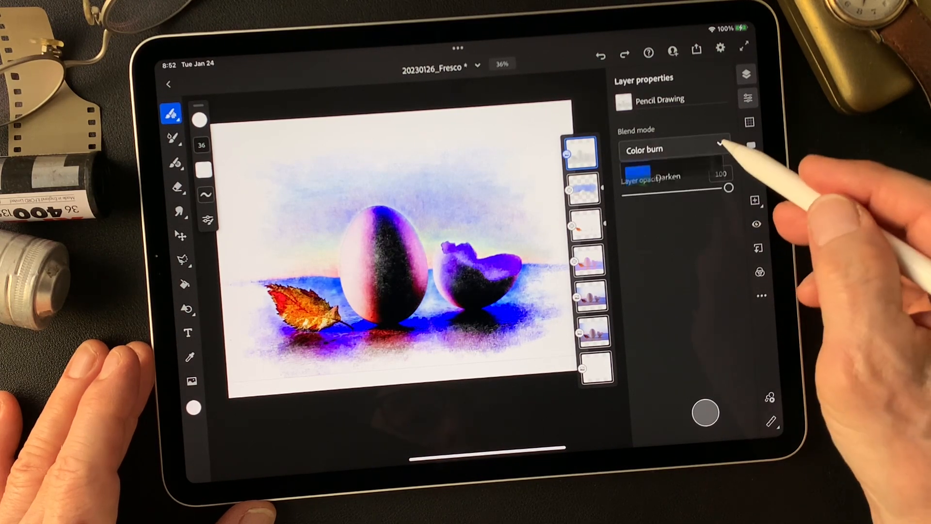
click(682, 270)
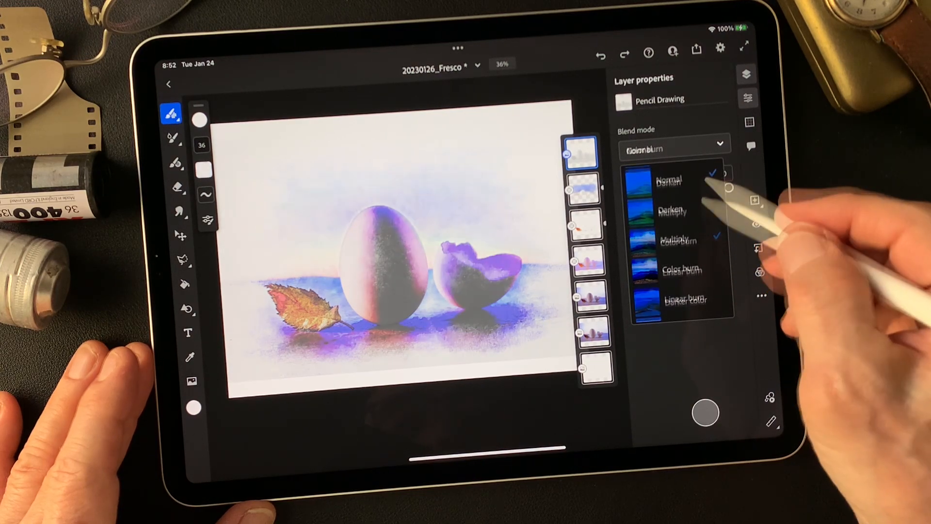
click(669, 178)
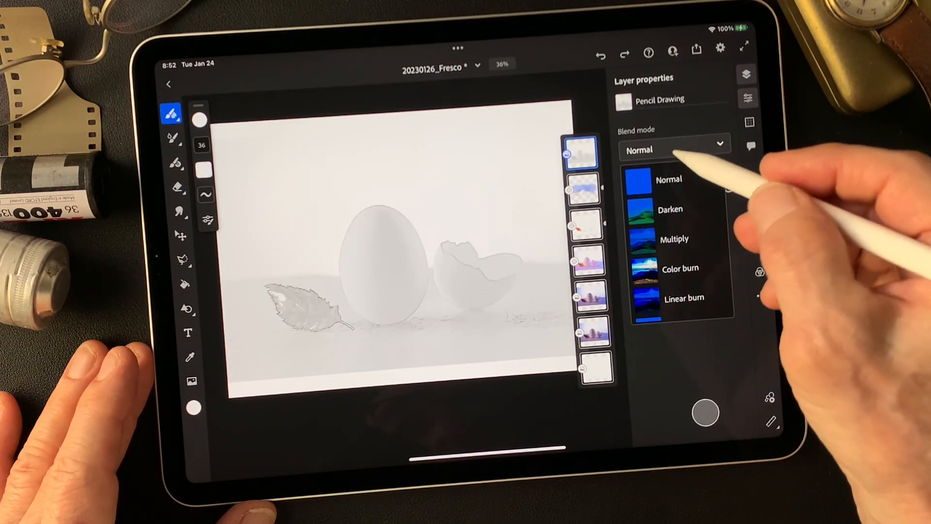
- Hide the Pencil Drawing layer, then select the Paint Color sky and Vl-effect layers
click(669, 150)
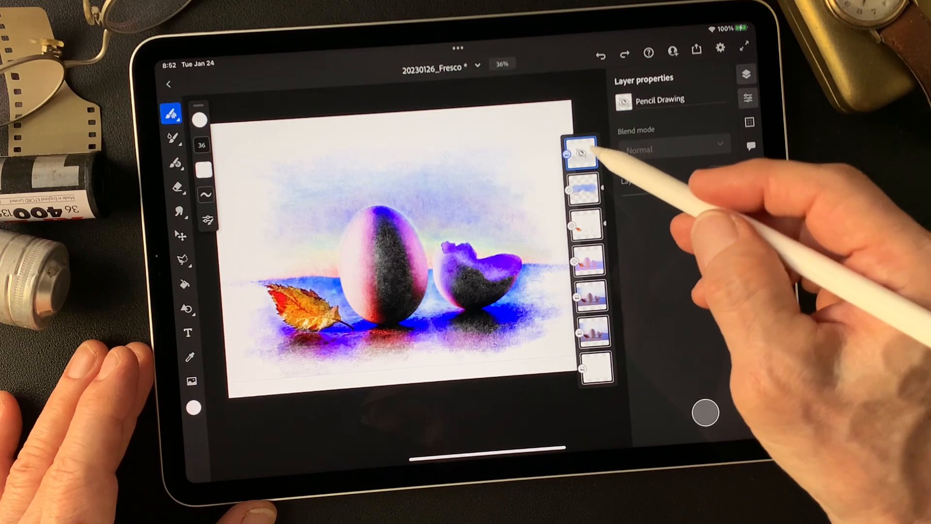
click(583, 189)
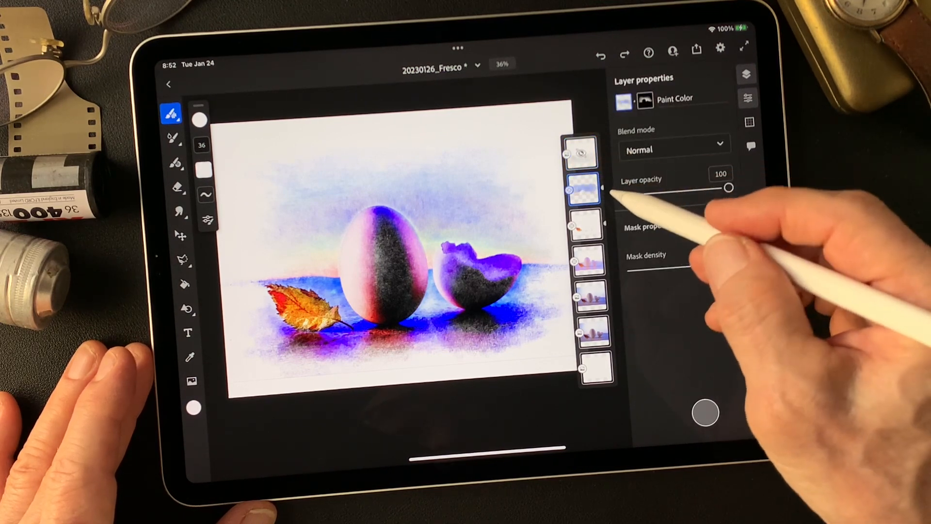
click(585, 224)
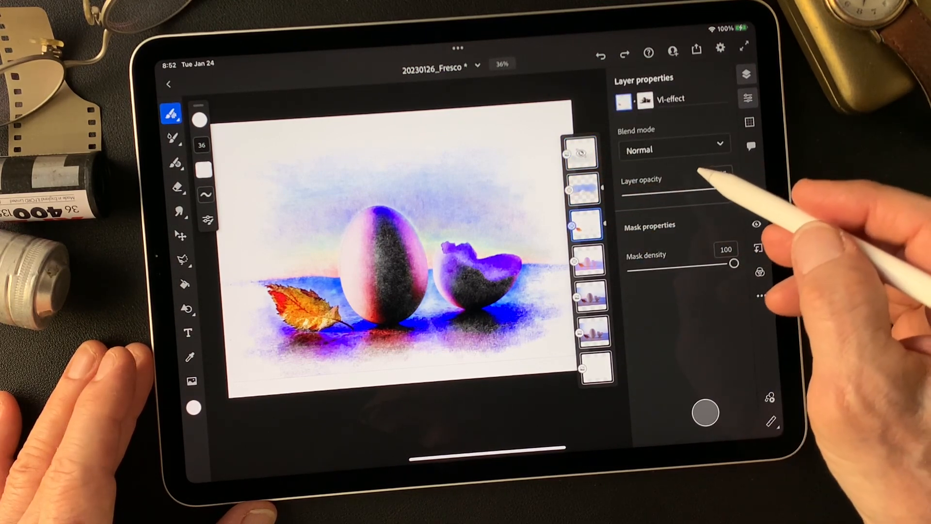